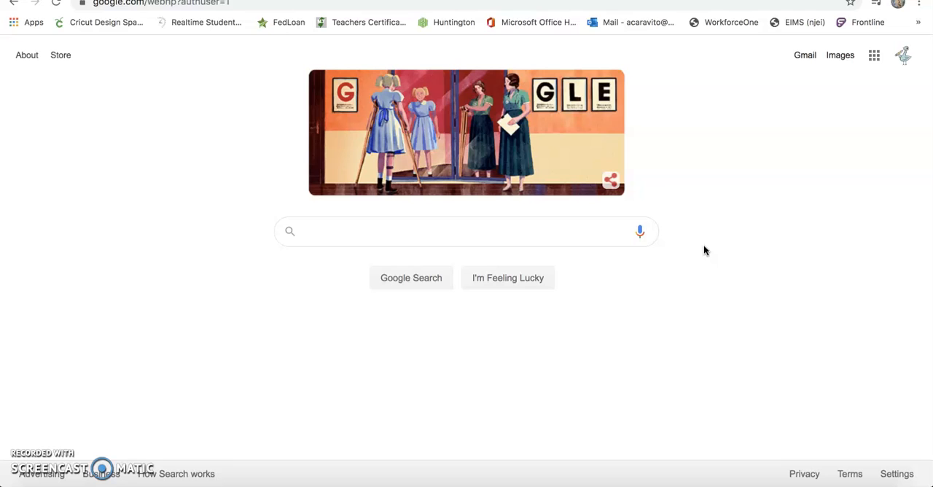
mouse_move(874, 55)
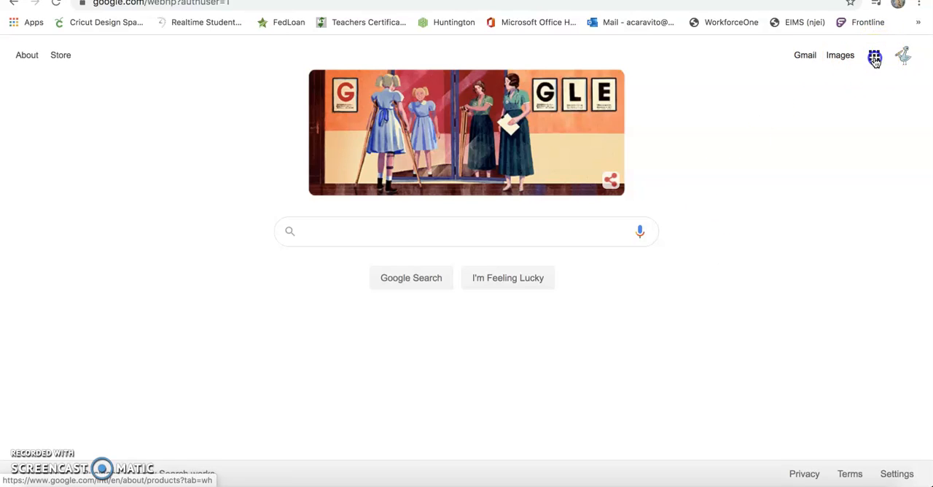
Step: Open the Google Forms about page from the Google Search apps launcher
left_click(874, 55)
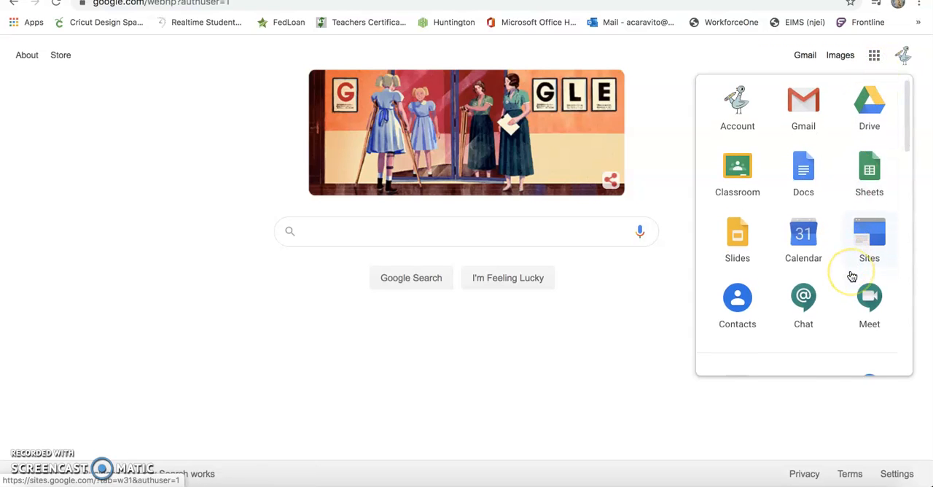
scroll("down", 3)
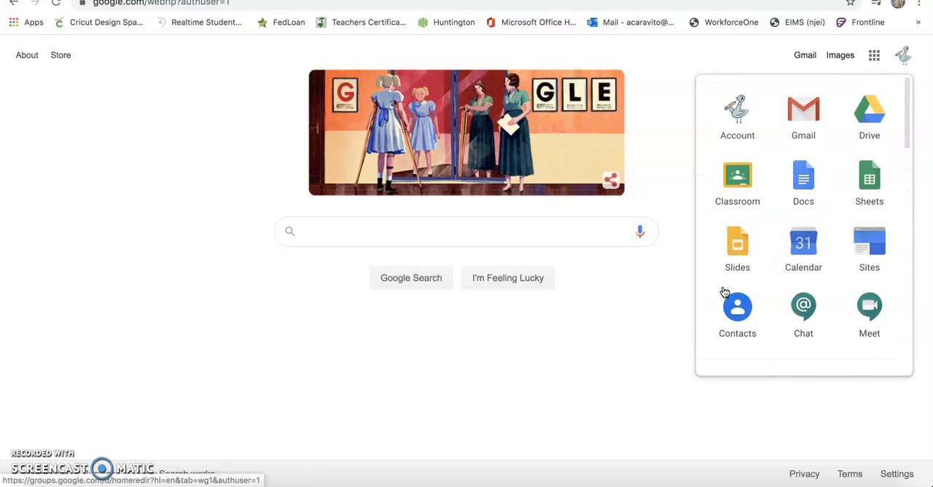
scroll("down", 3)
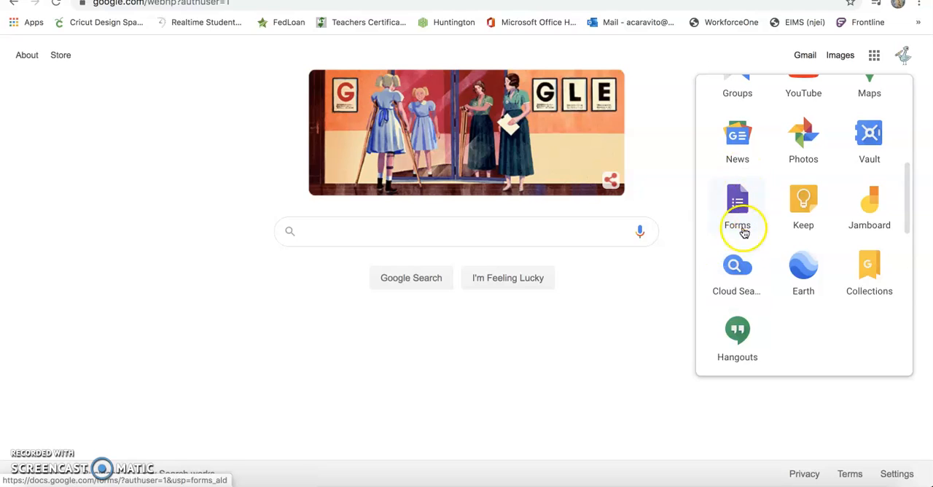
mouse_move(737, 203)
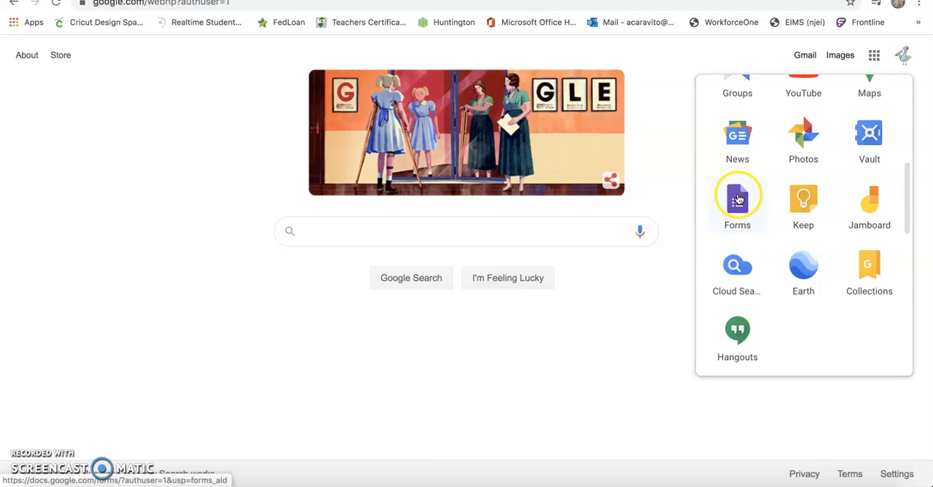
type("go")
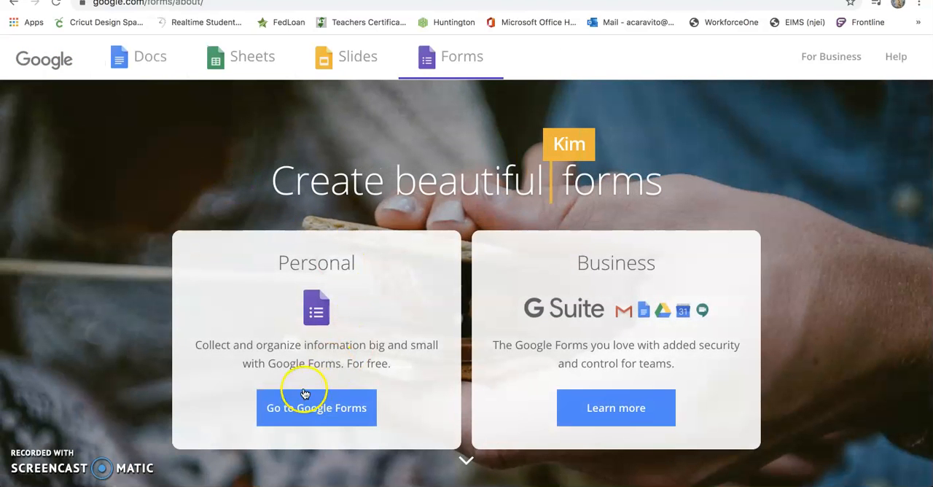
Step: Visit the Forms start page, then return to Google home with the apps menu open
left_click(316, 407)
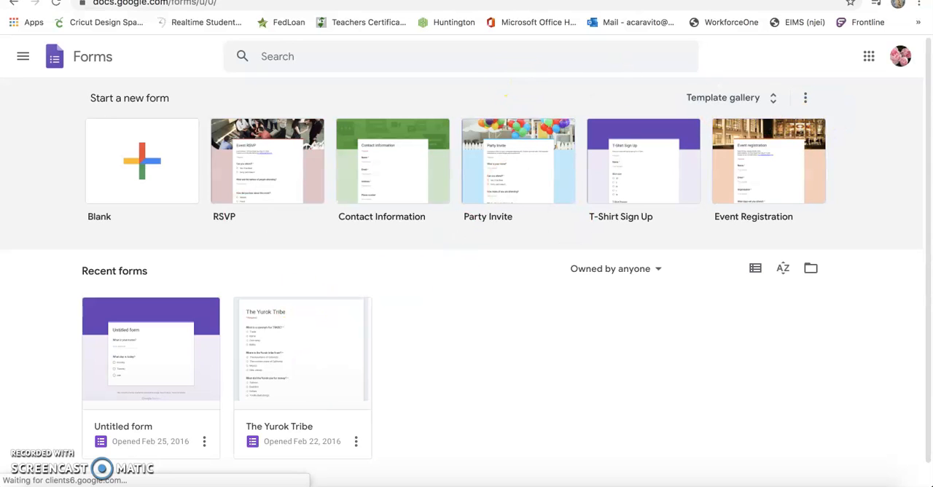
left_click(13, 4)
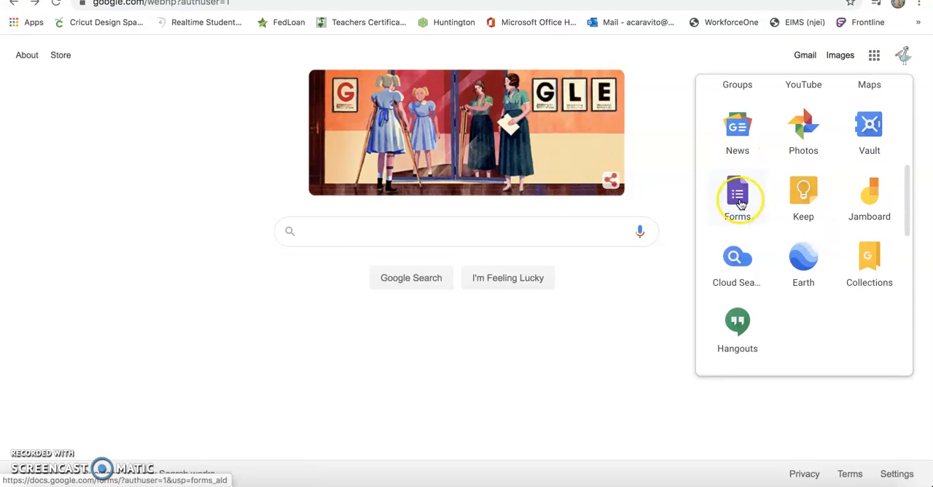
Step: Open Forms under the school district account, showing templates and the PreschoolCOVID19 survey
left_click(737, 197)
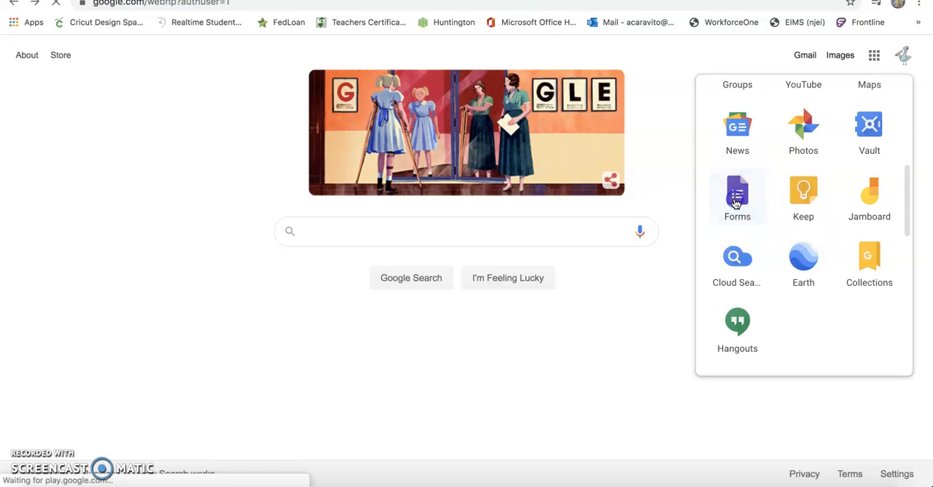
left_click(736, 197)
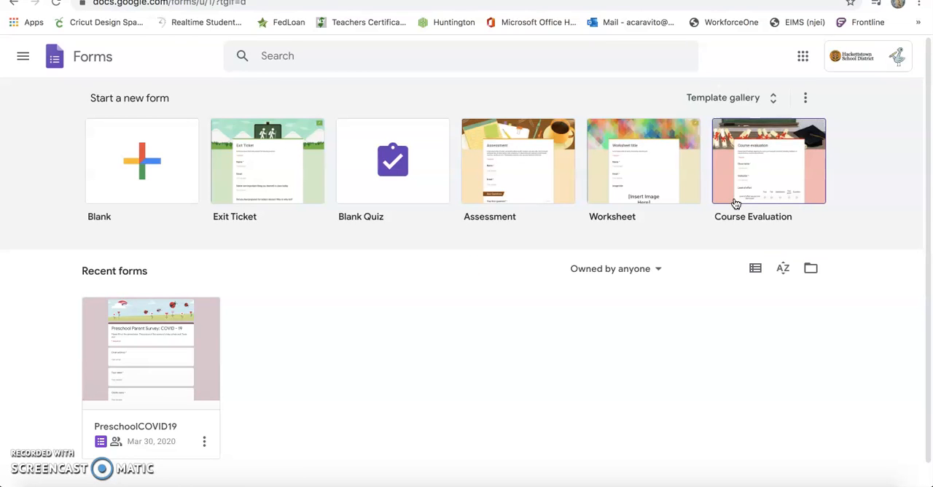
mouse_move(161, 377)
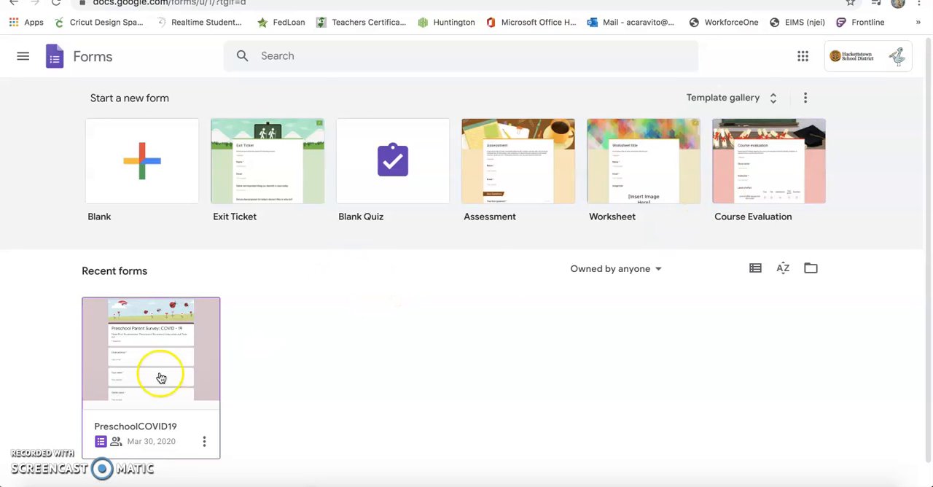
mouse_move(392, 161)
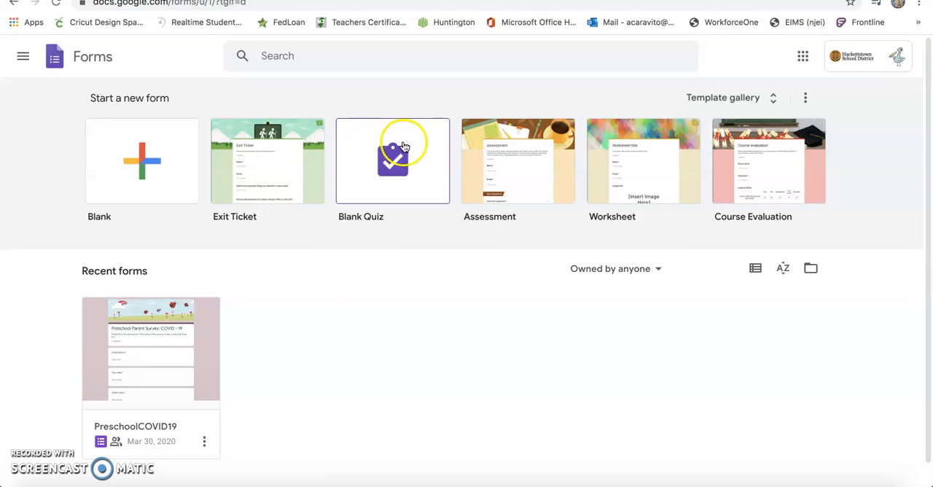
mouse_move(225, 193)
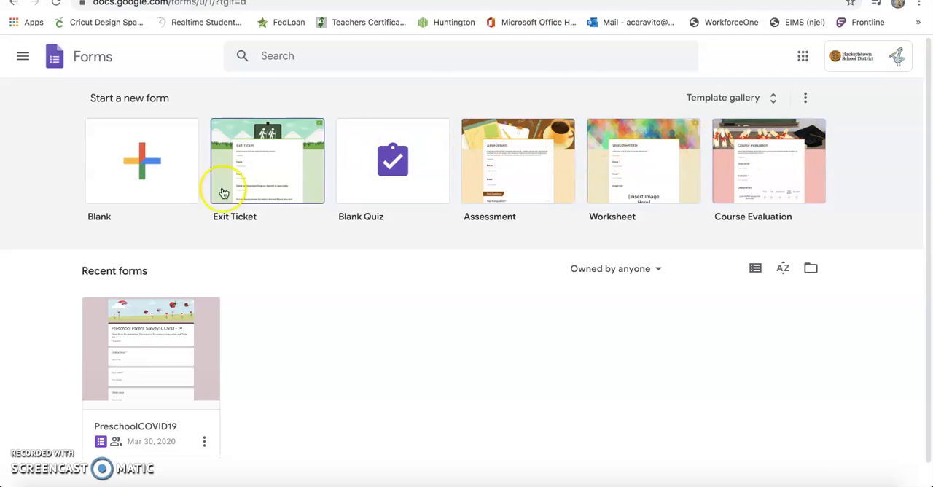
mouse_move(513, 211)
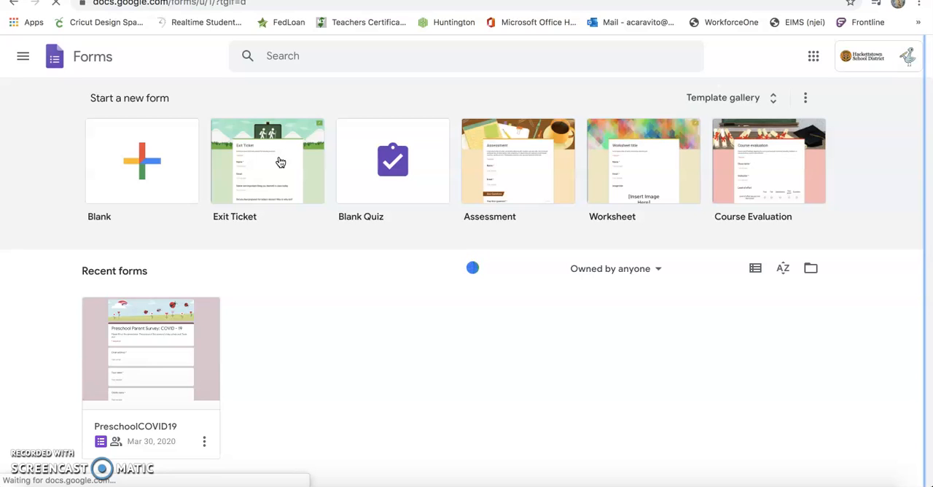
Step: Start an Exit Ticket form titled 'Speech Survey' with description 'Write something here'
left_click(267, 160)
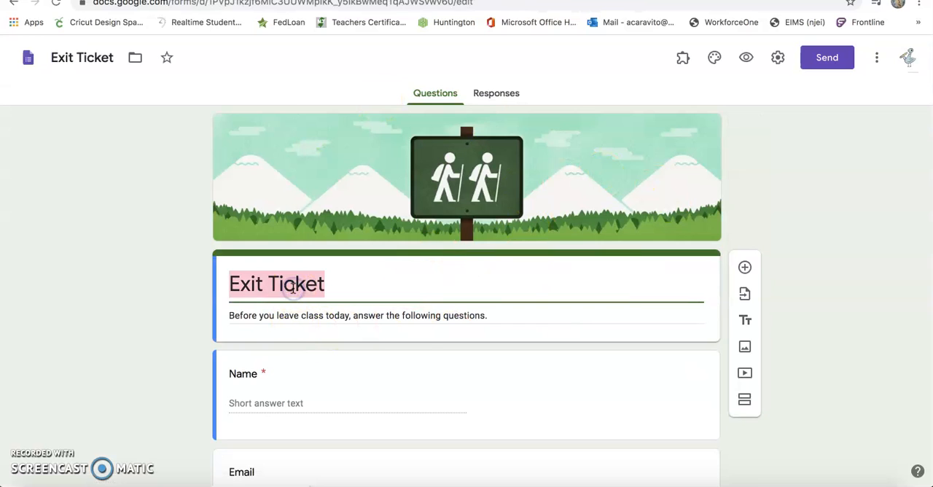
type("Speech S")
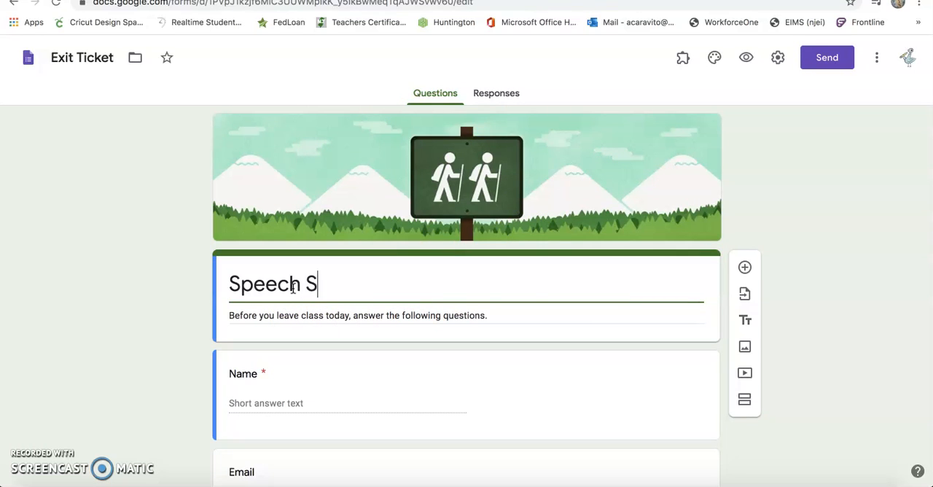
type("urvey")
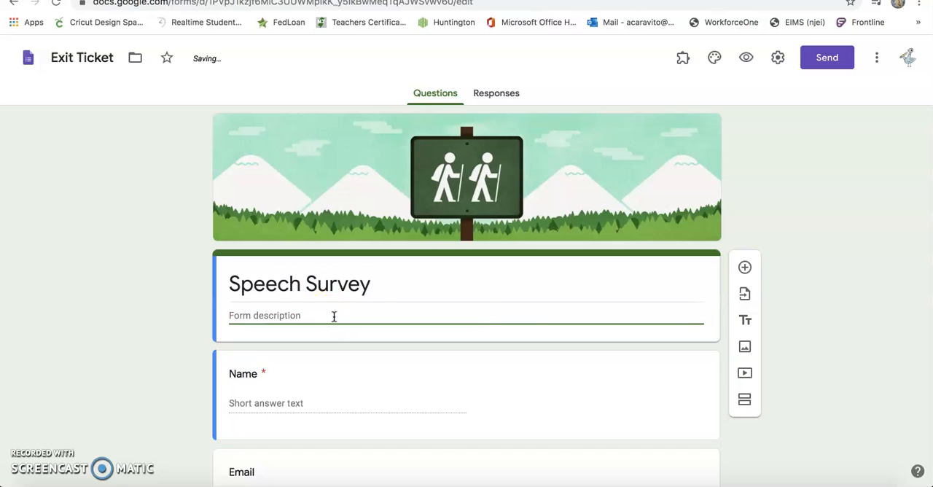
type("Write something here")
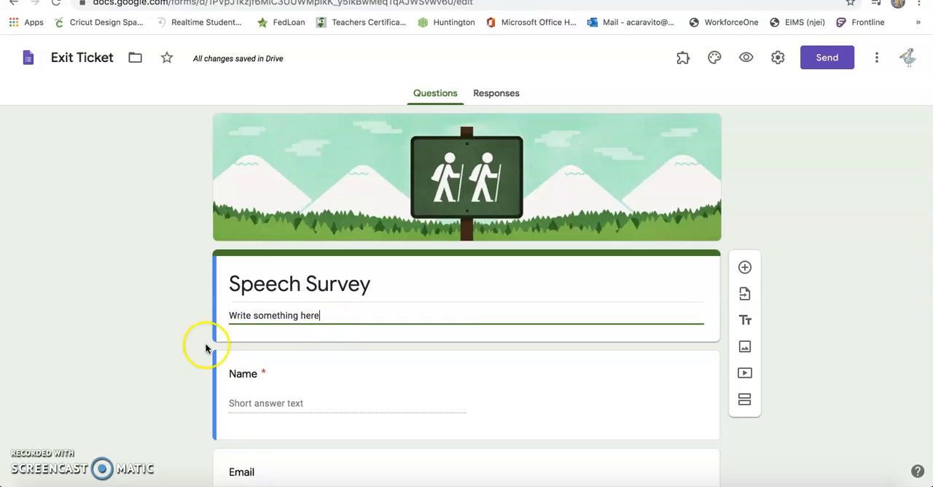
scroll("down", 3)
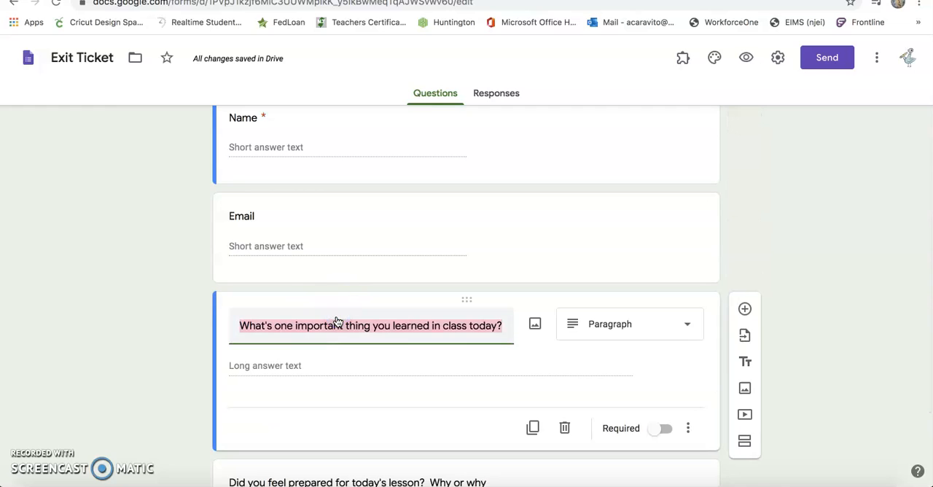
Step: Reword the third question to 'What is your favorite color?' and mark it required
type("What is")
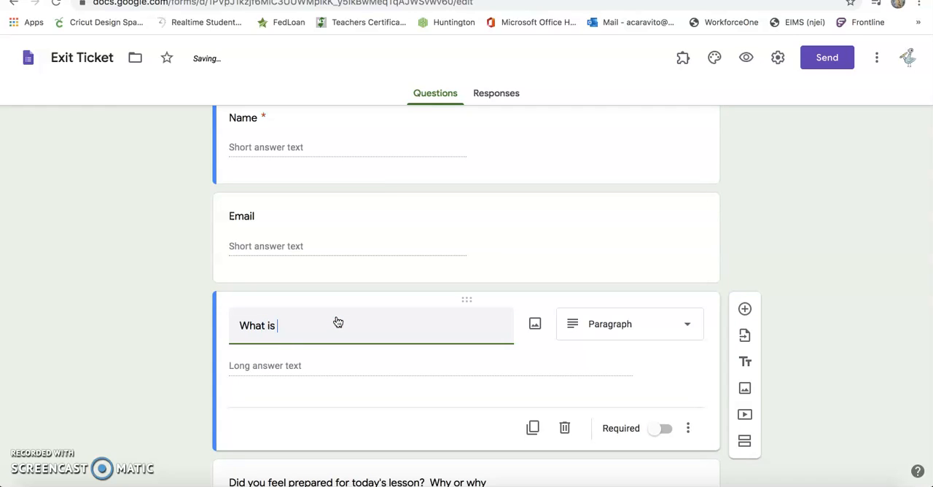
type("your favorite color?")
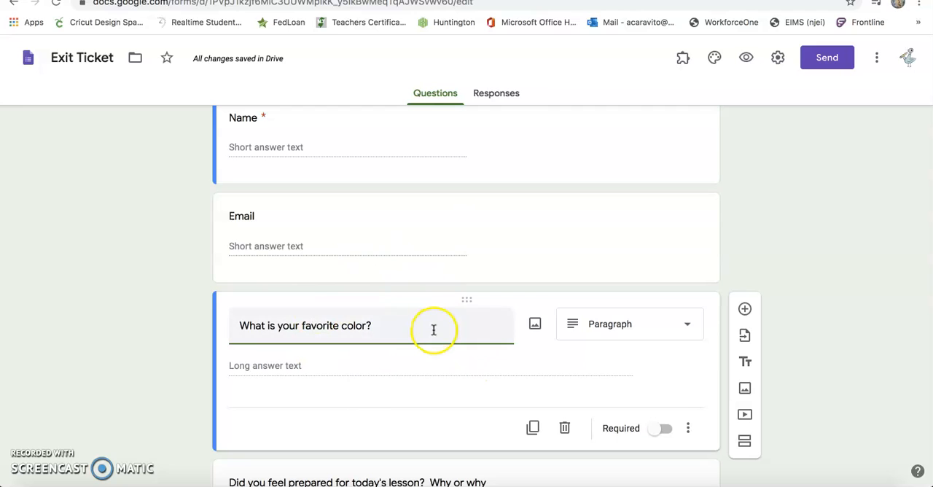
scroll("down", 3)
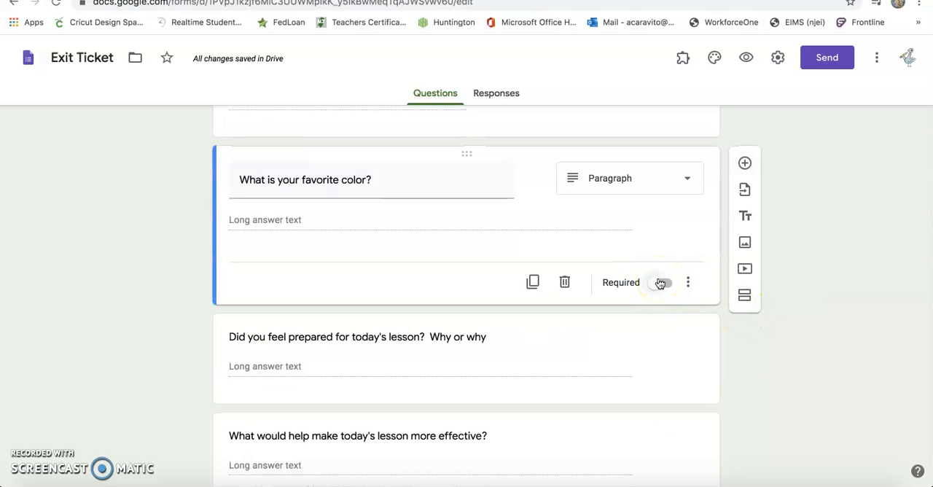
left_click(660, 283)
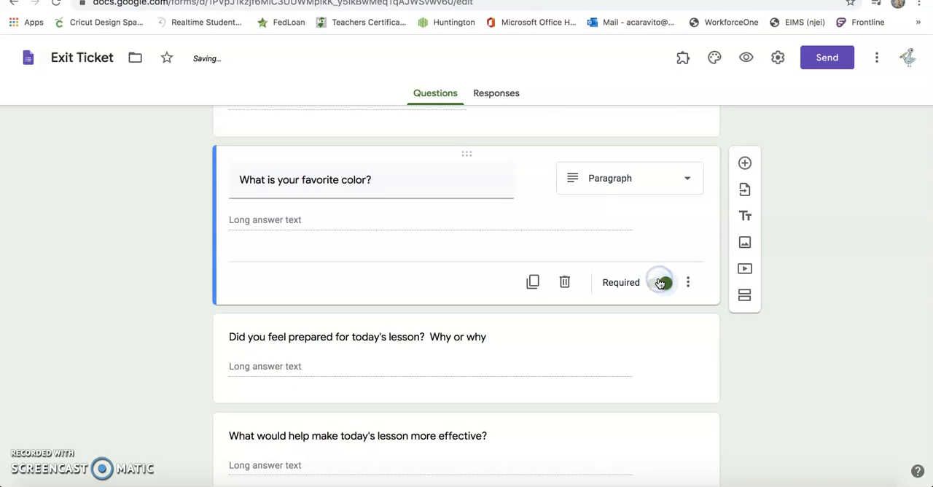
left_click(661, 283)
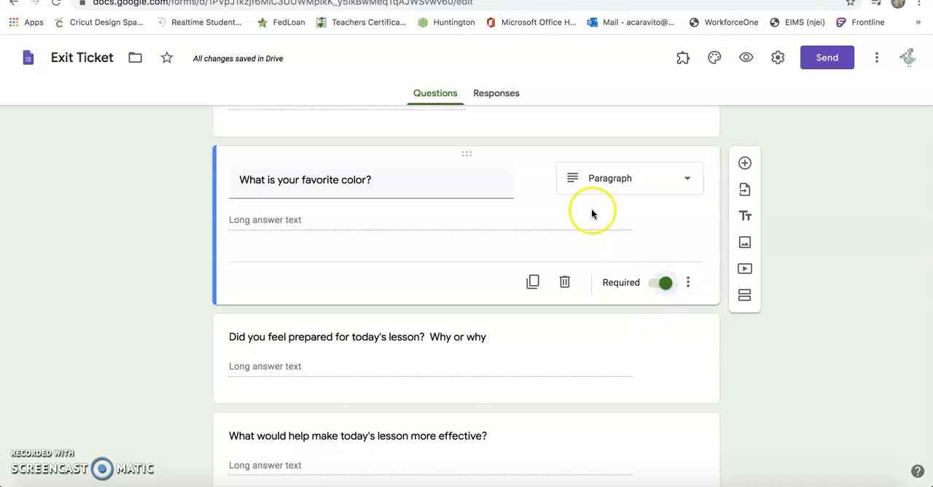
left_click(628, 177)
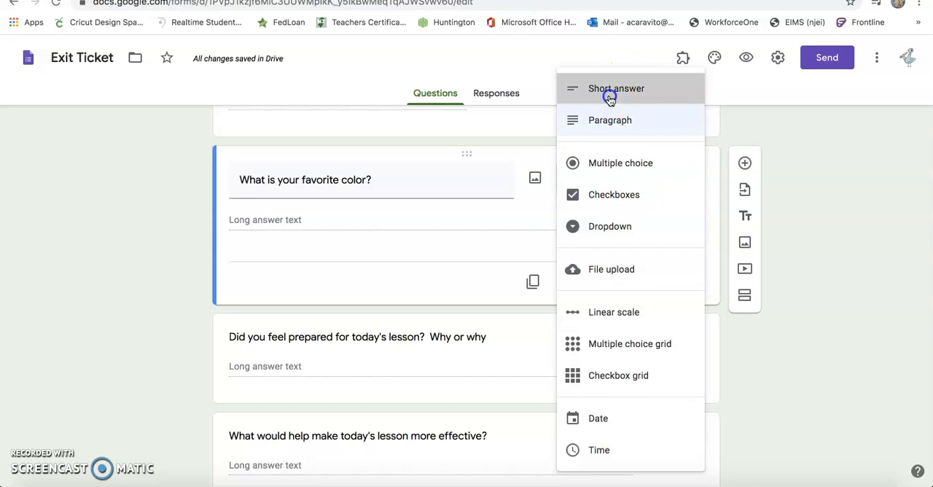
Step: Make the color question checkboxes with pink, blue and purple, deleting empty Option 4
left_click(615, 88)
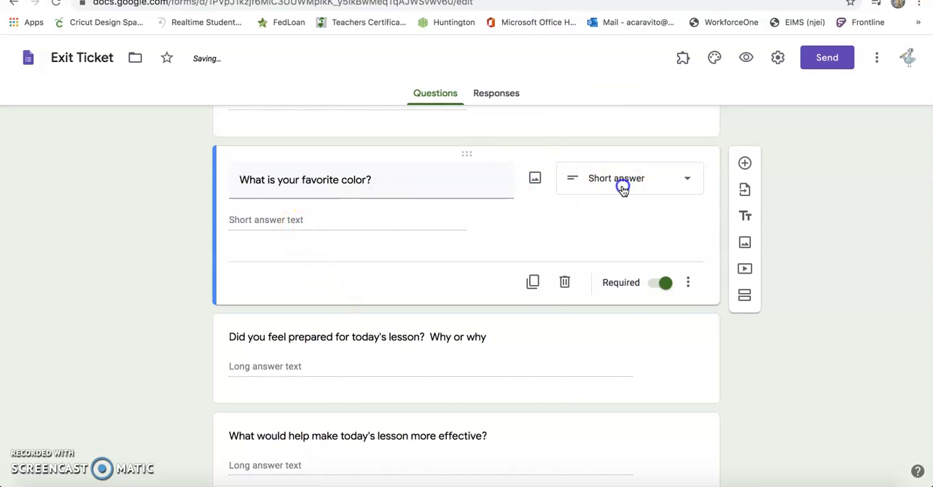
left_click(620, 178)
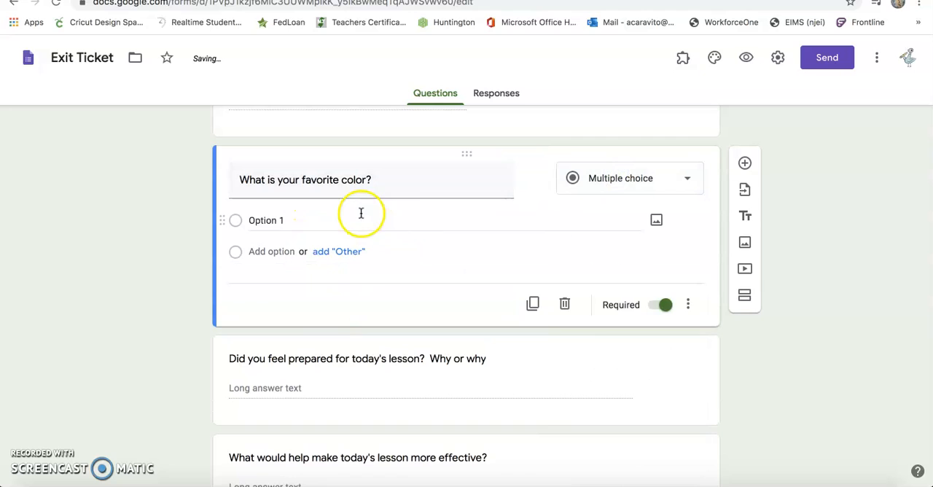
type("pink")
type("pur")
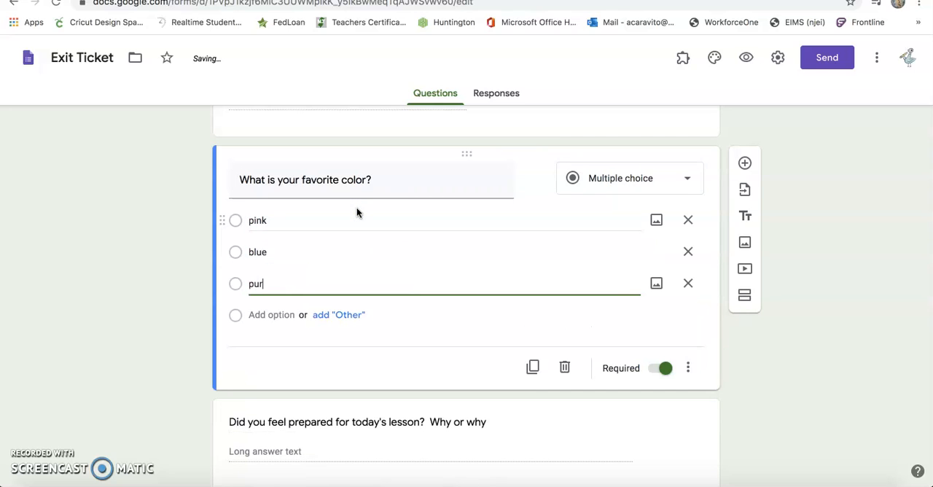
left_click(629, 177)
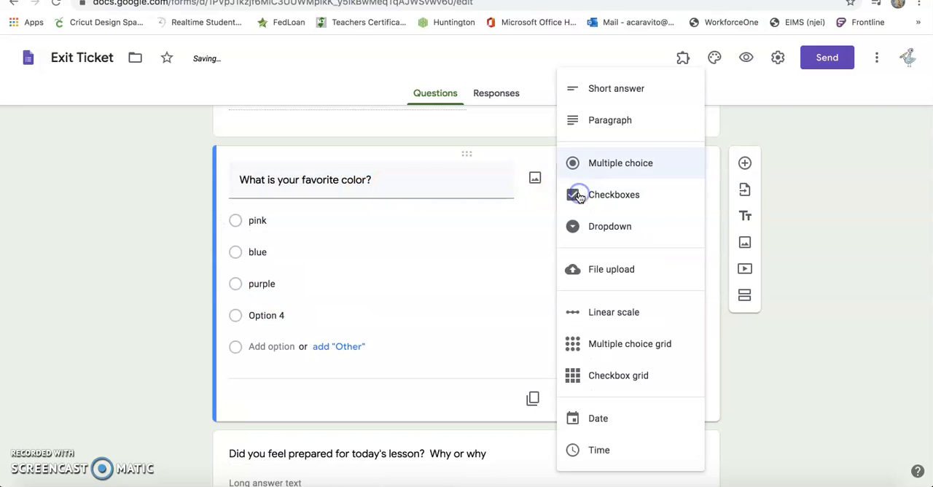
left_click(613, 194)
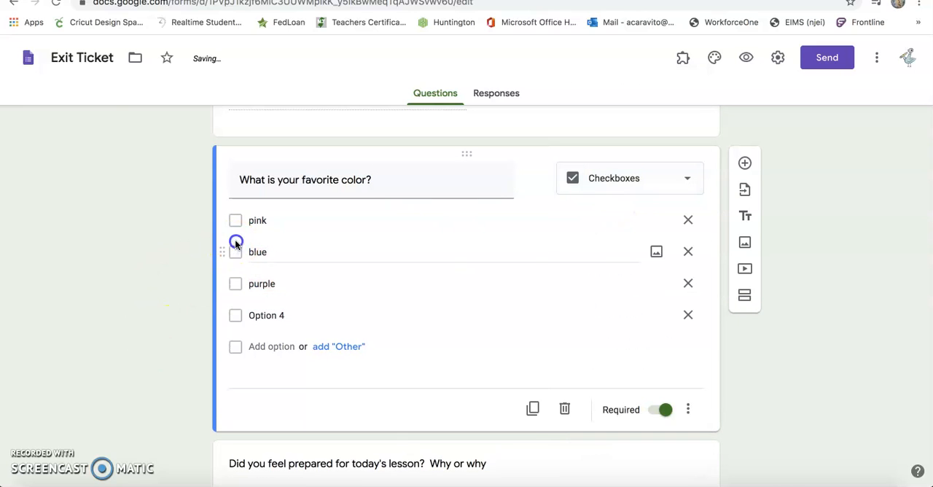
left_click(257, 251)
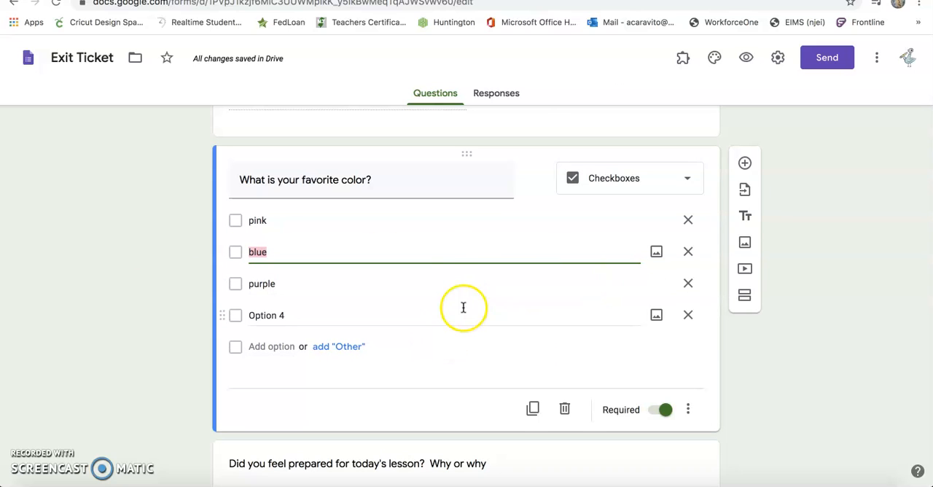
left_click(687, 314)
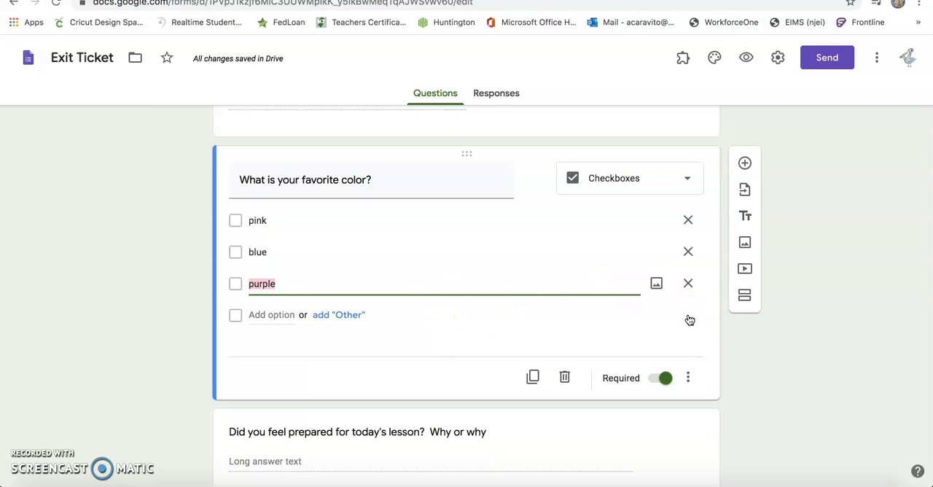
scroll("down", 3)
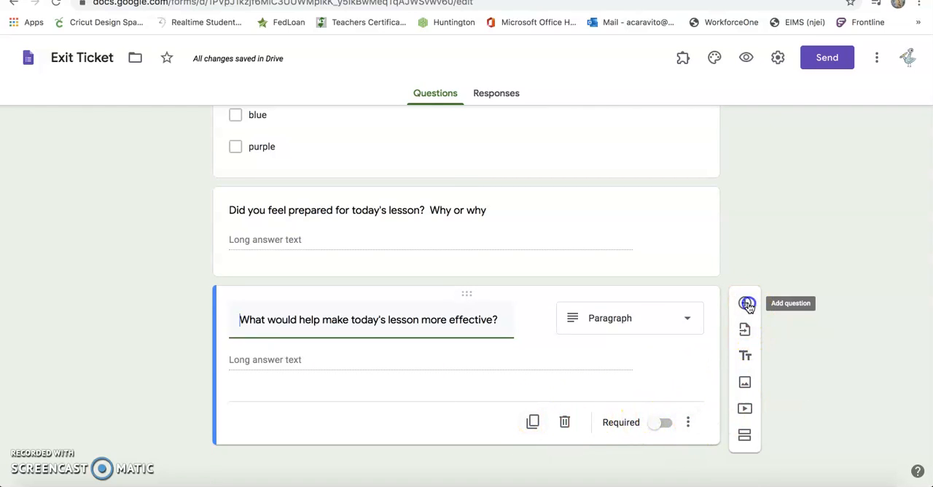
Step: Add short-answer question 'Where do you live?' followed by another blank question
left_click(745, 303)
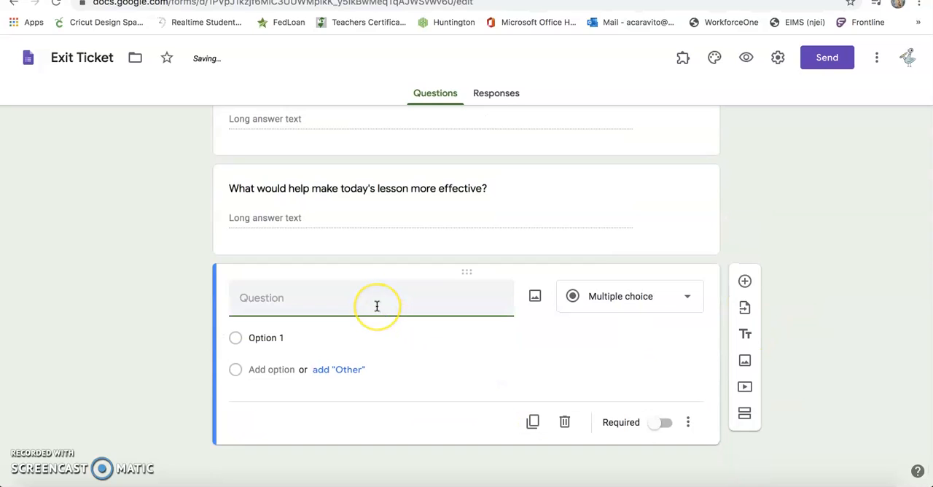
type("Where")
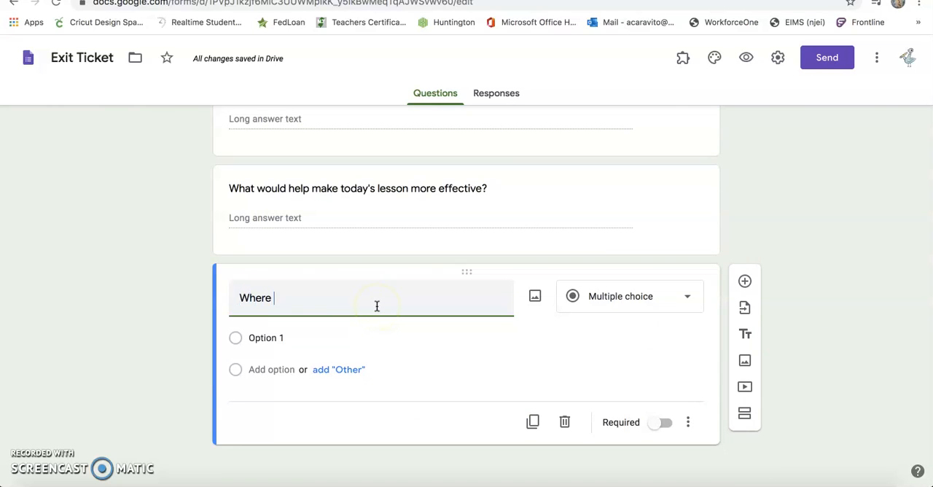
type("do you live?")
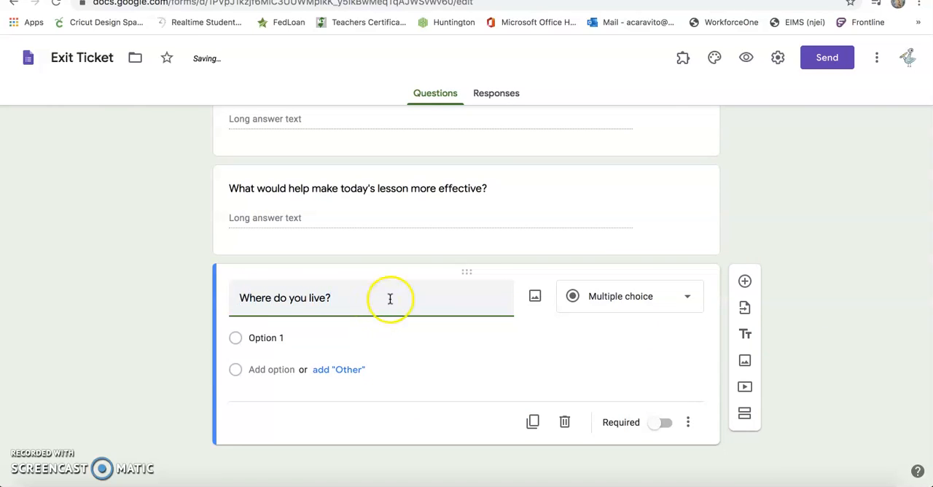
left_click(628, 296)
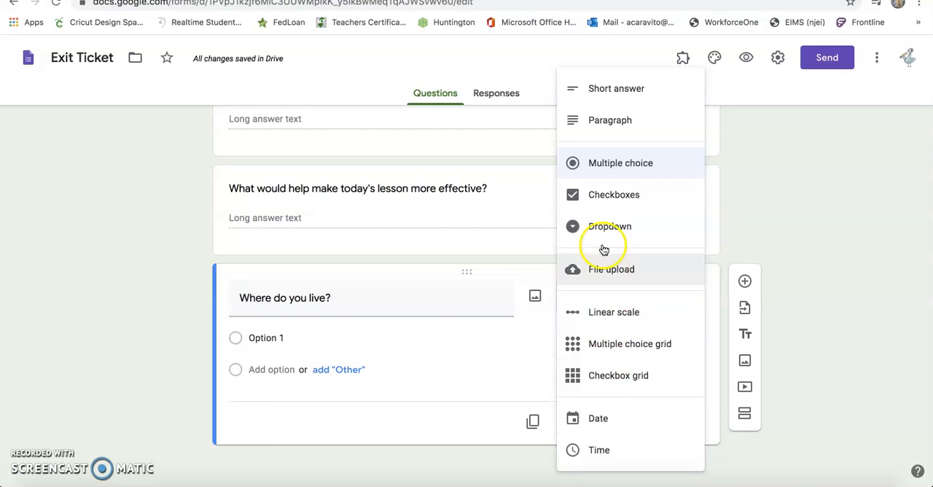
left_click(616, 88)
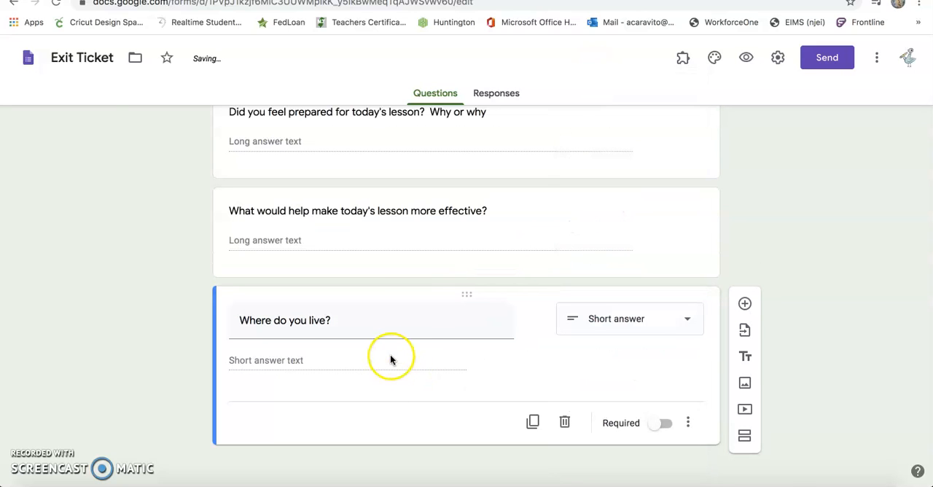
left_click(744, 304)
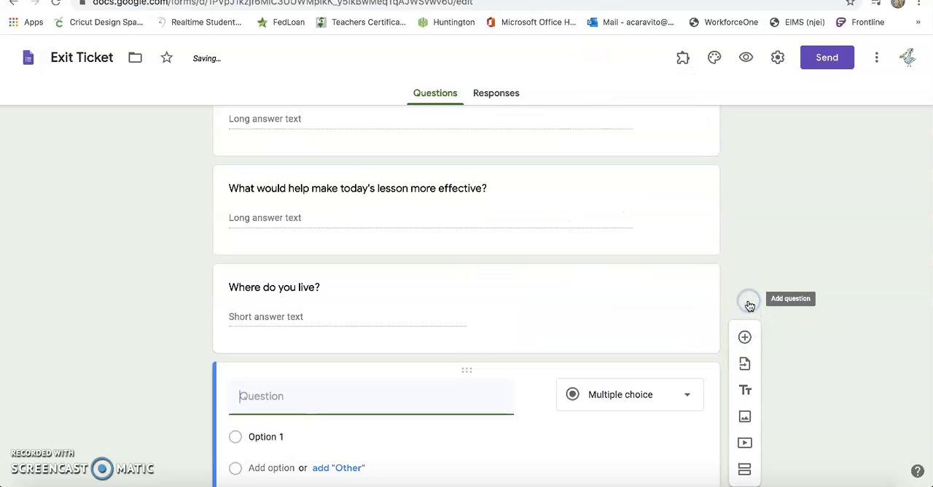
Step: Fill the blank question as checkbox question 'How are you?' with happy, sad and more options
type("Ho")
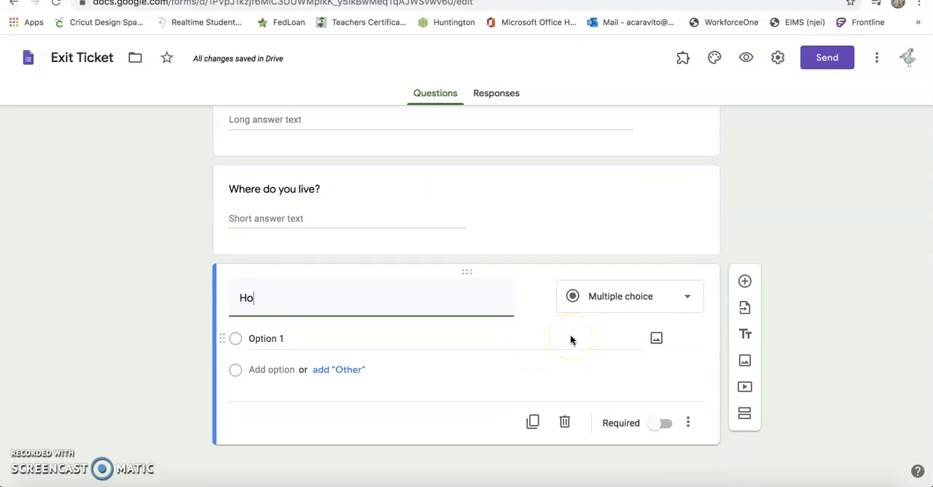
type("w are y")
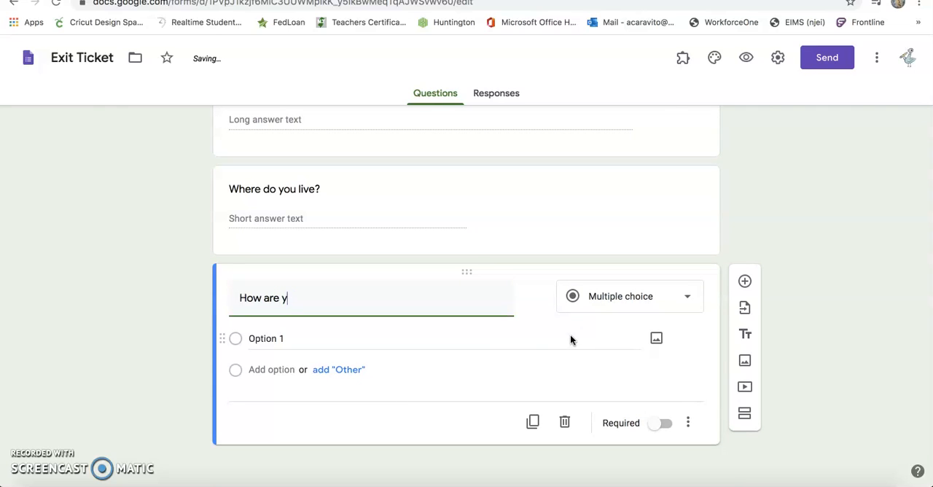
left_click(628, 296)
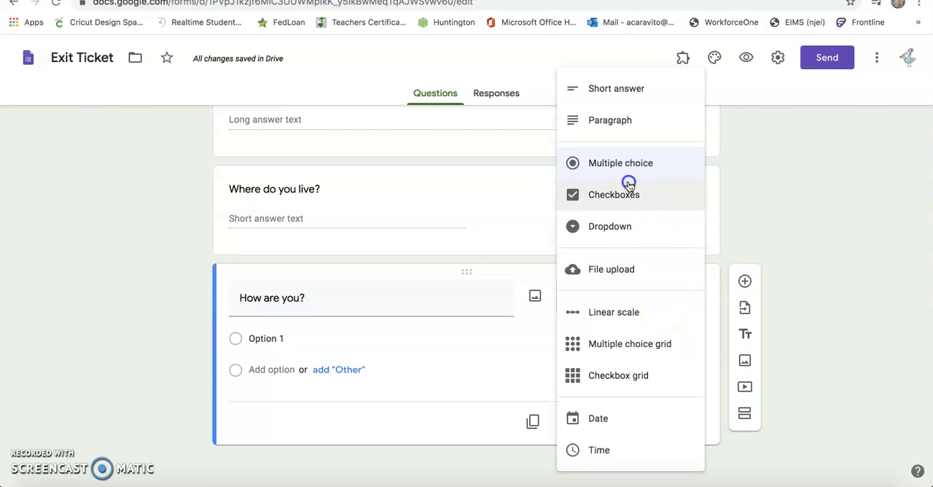
left_click(614, 194)
type("happy")
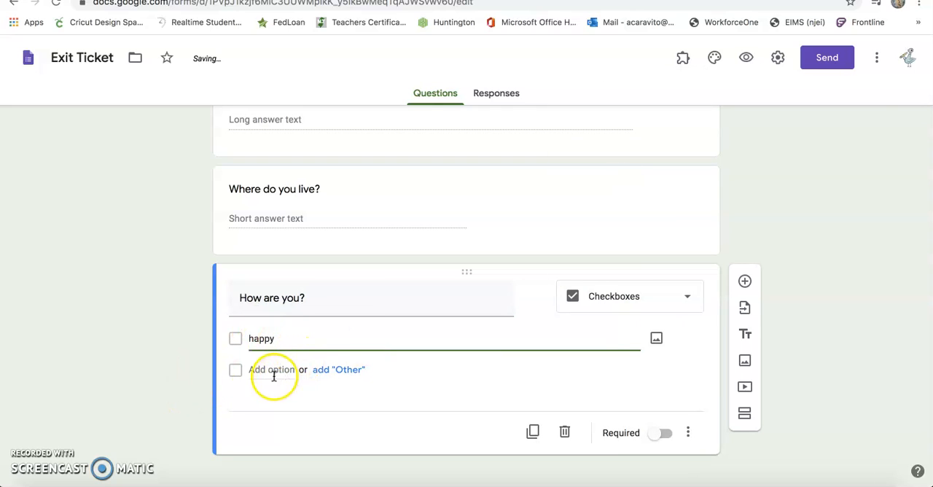
type("sad")
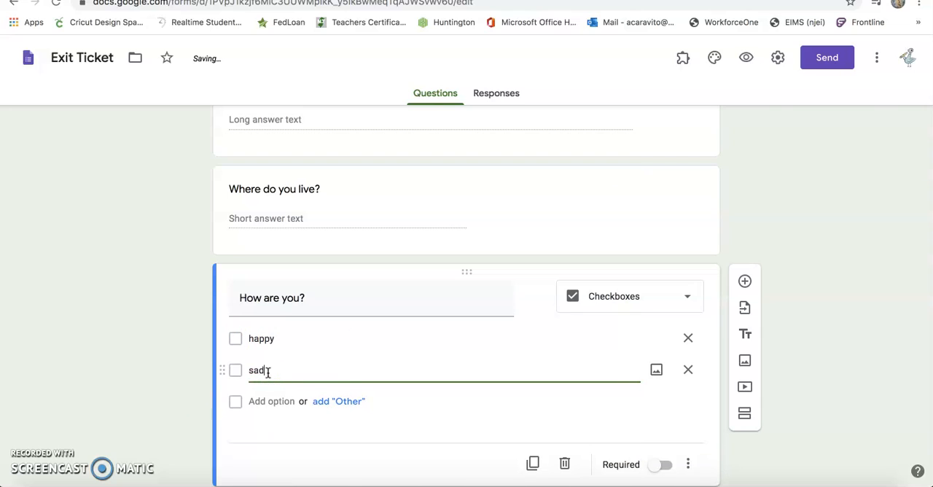
left_click(272, 401)
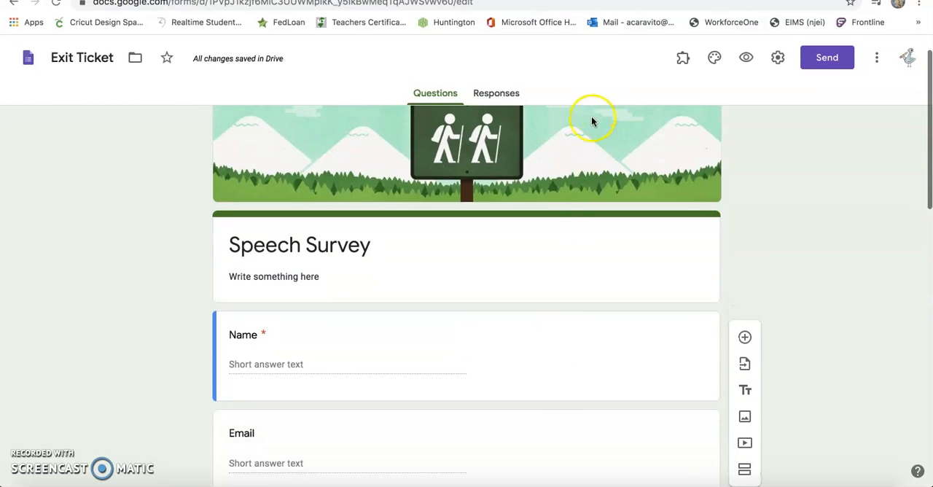
scroll("down", 3)
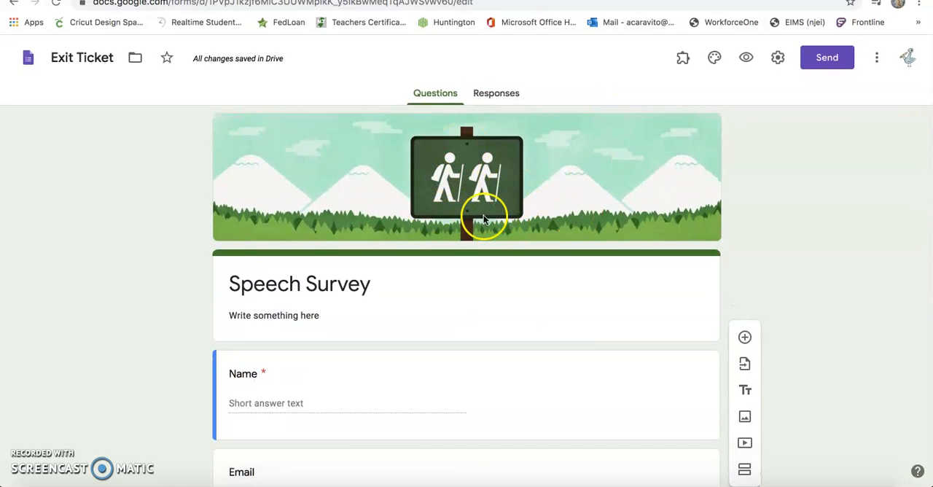
scroll("down", 3)
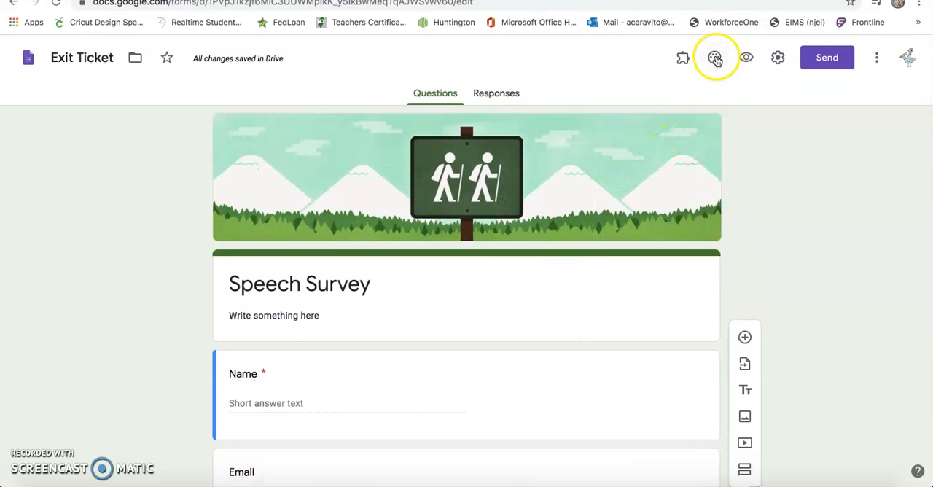
mouse_move(715, 58)
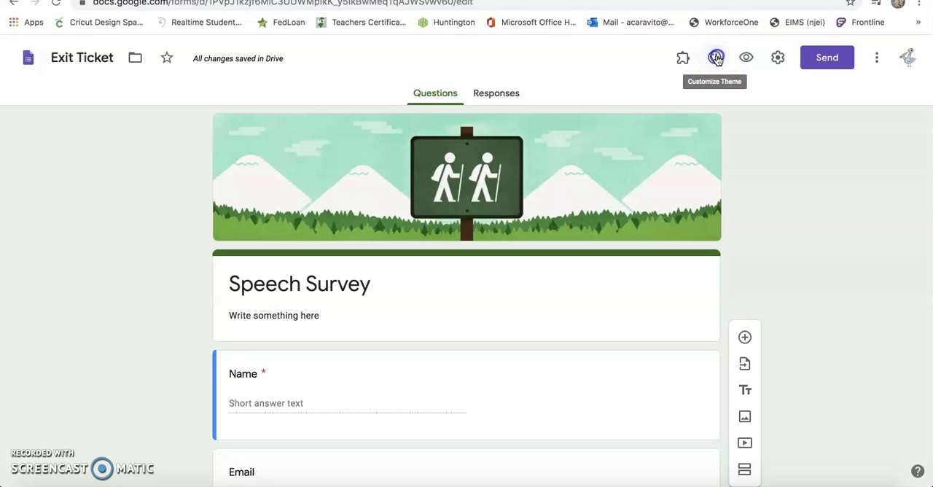
Step: Apply a Just kids toy-blocks header, brown theme color and Playful font
left_click(715, 58)
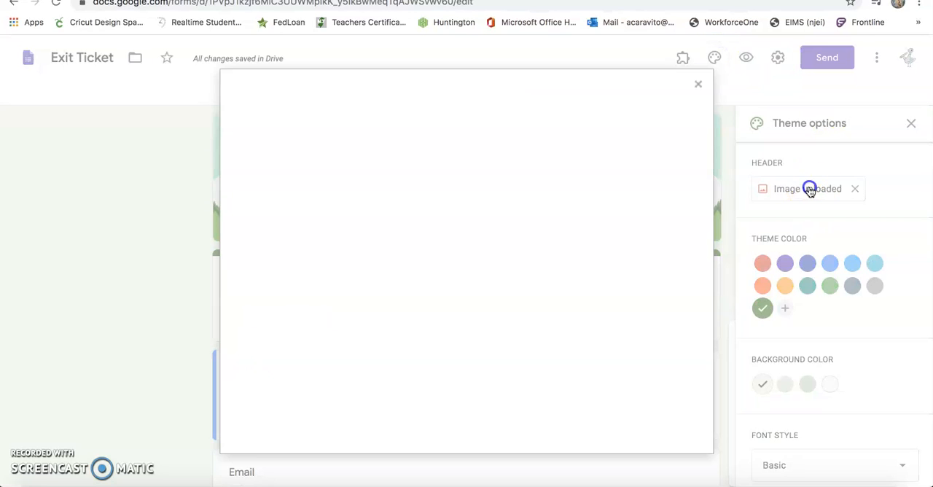
left_click(806, 189)
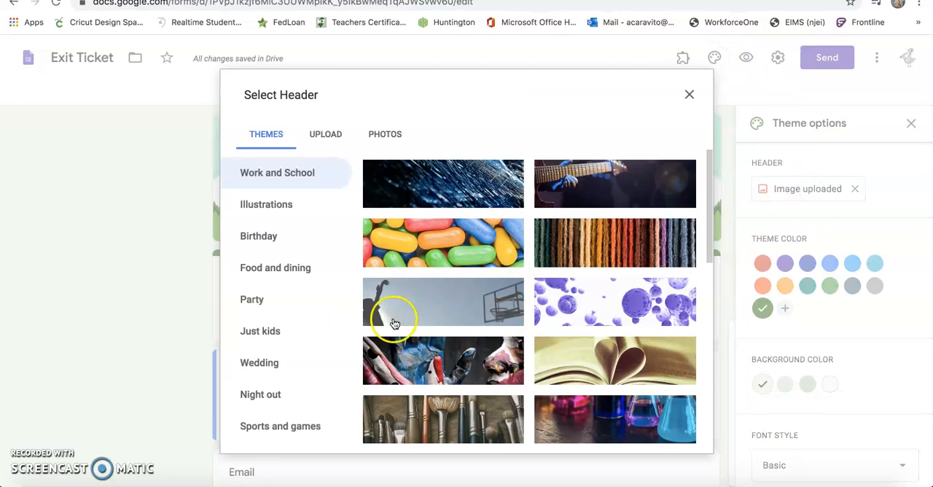
scroll("down", 3)
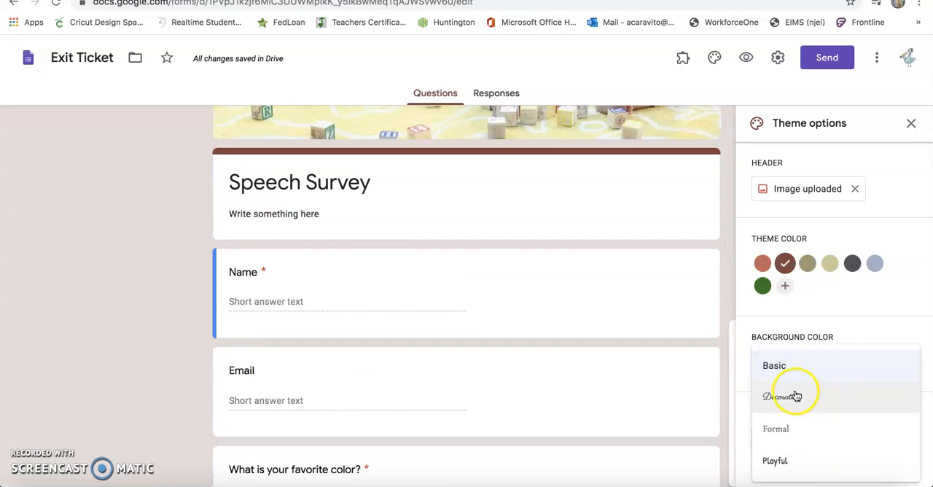
left_click(783, 395)
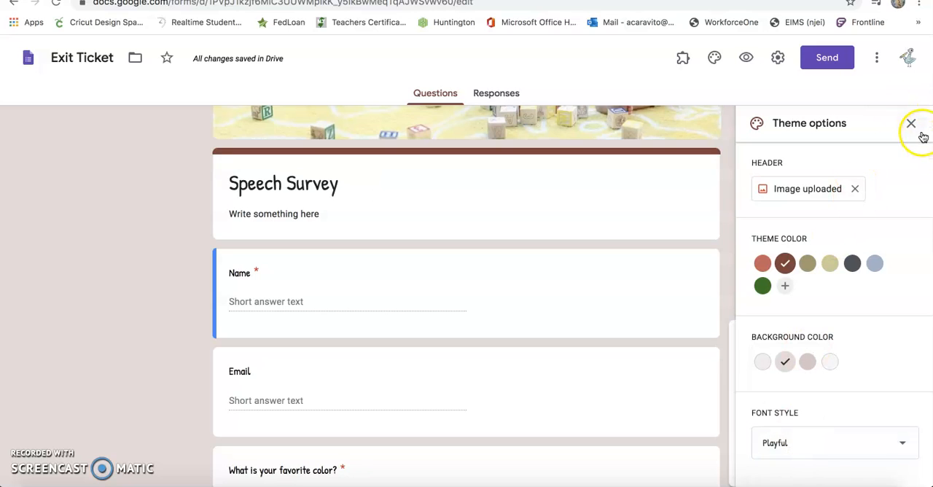
left_click(911, 122)
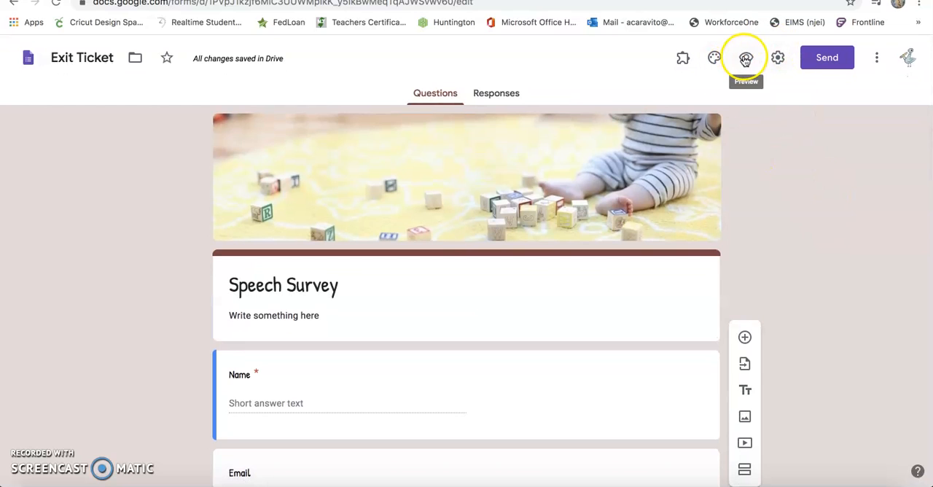
Step: Preview Speech Survey as a respondent, scrolling through every question
left_click(745, 57)
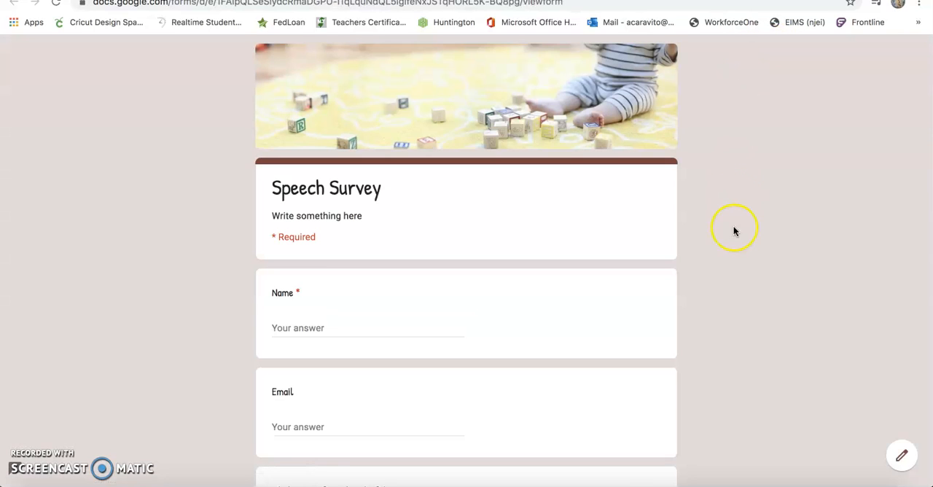
scroll("down", 3)
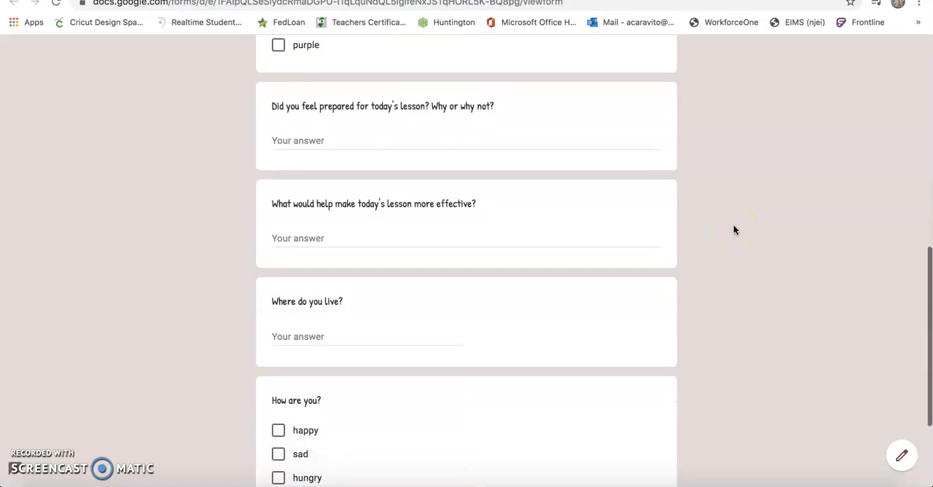
scroll("down", 3)
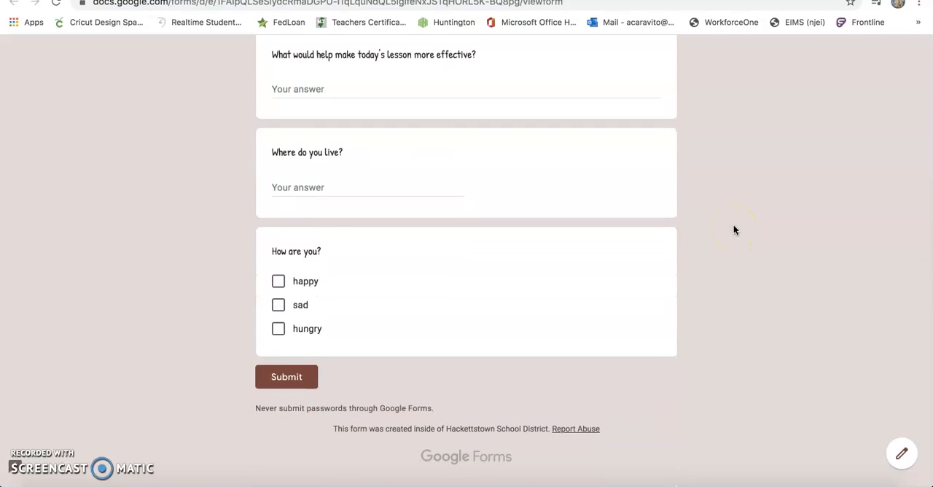
scroll("up", 3)
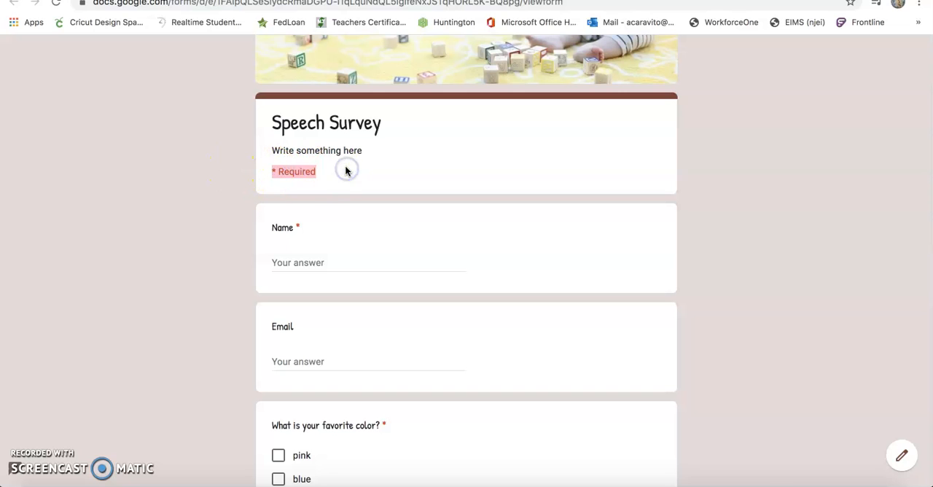
scroll("down", 3)
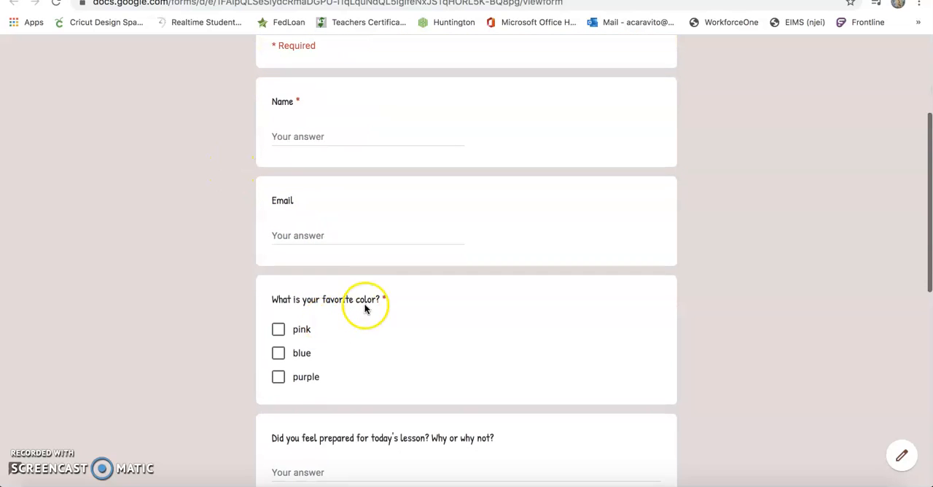
scroll("down", 3)
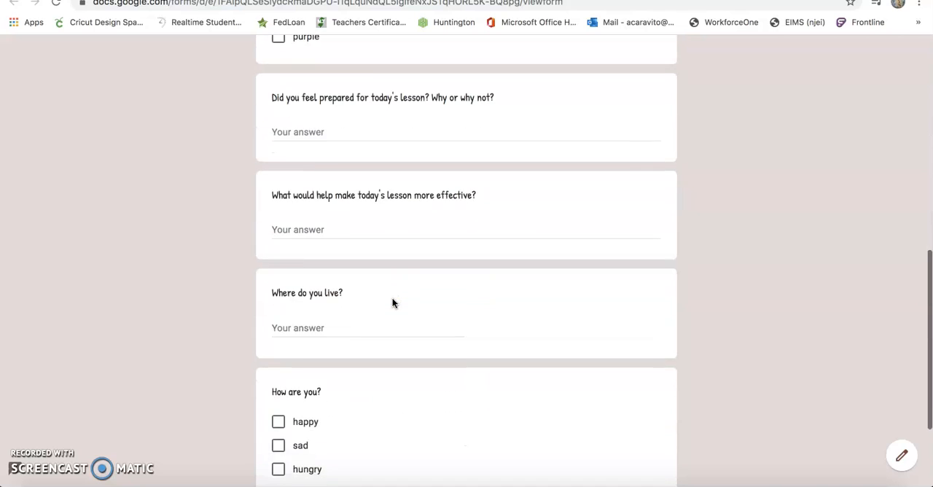
scroll("up", 3)
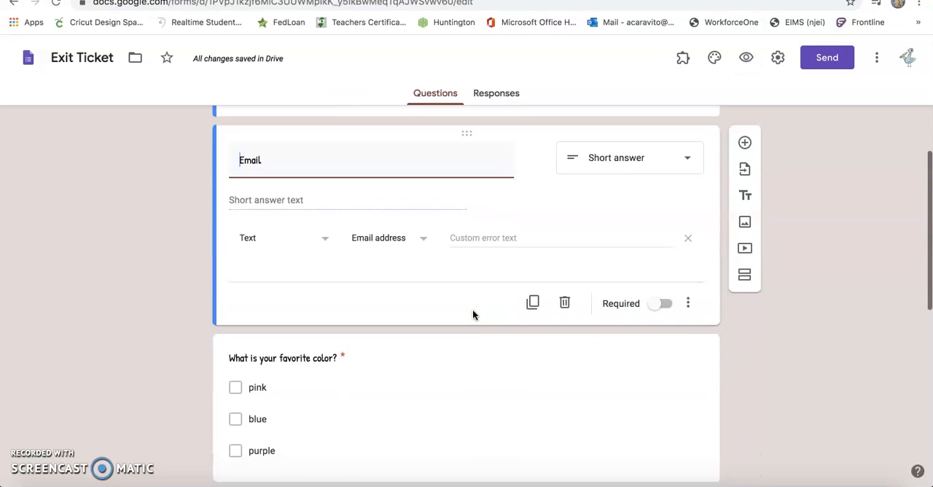
Step: Scroll down and mark the 'Did you feel prepared' question as required
scroll("down", 3)
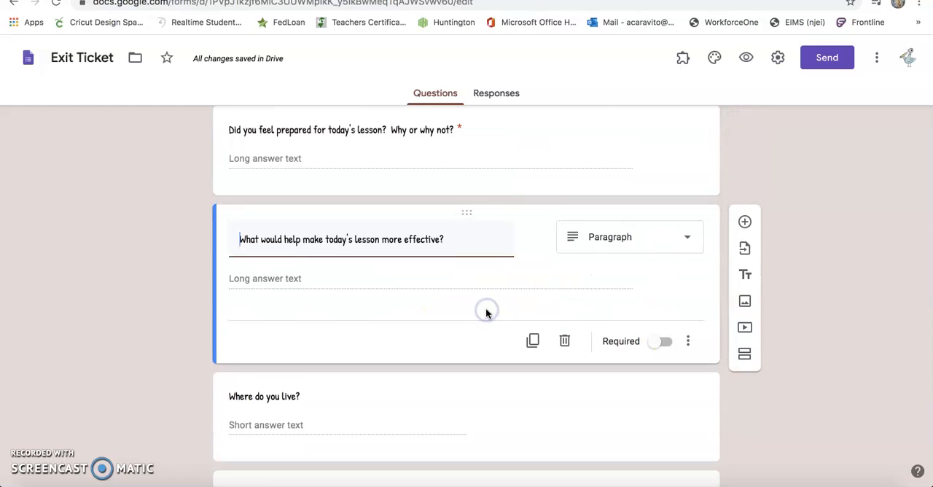
left_click(660, 341)
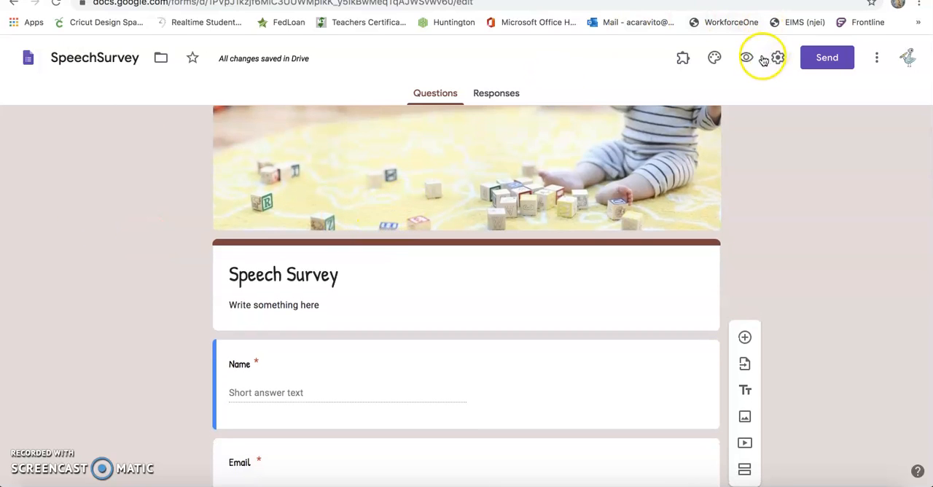
mouse_move(682, 58)
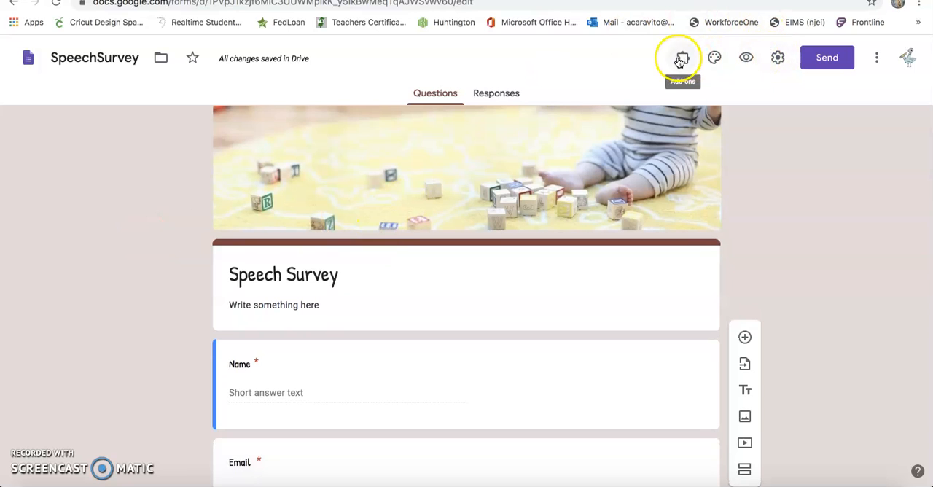
Step: Address the Send email invitation to a suggested contact found by typing 'a'
left_click(826, 58)
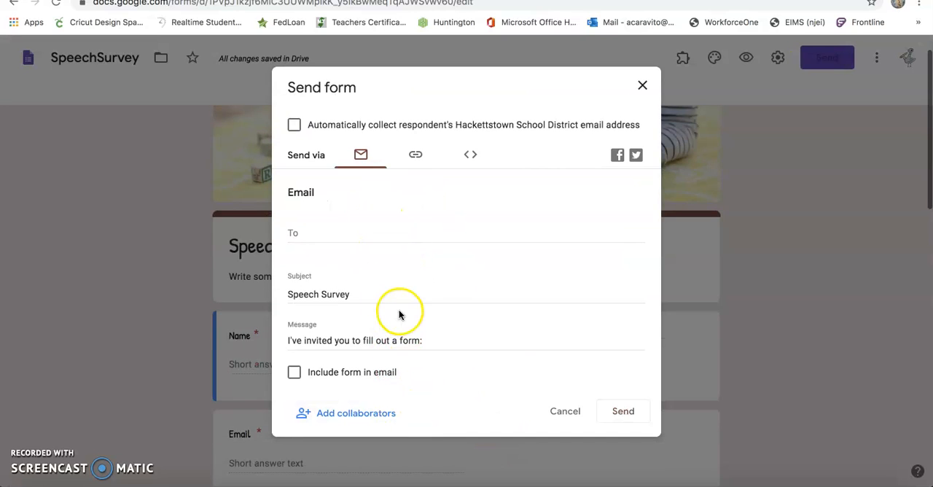
left_click(312, 235)
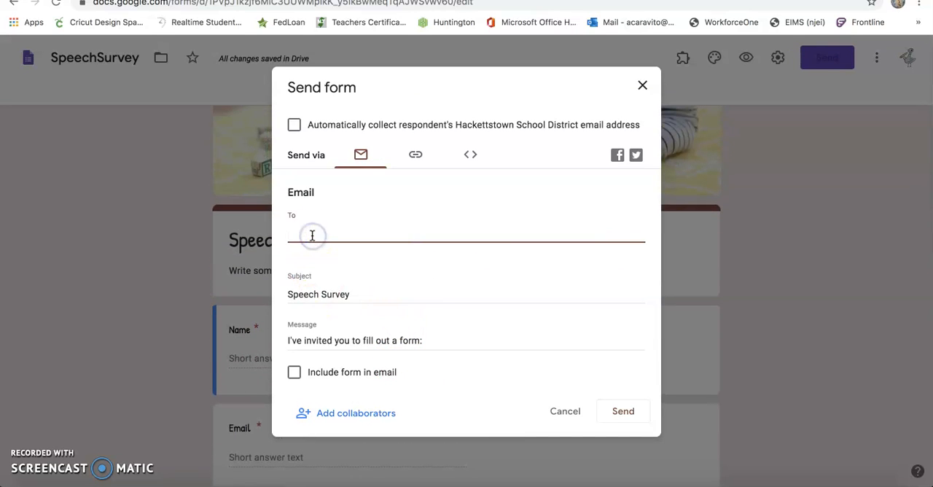
type("a")
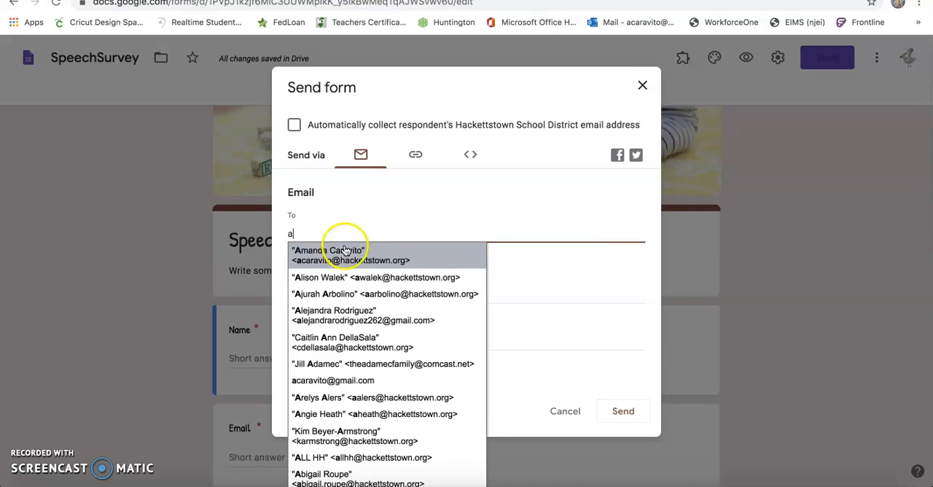
left_click(349, 255)
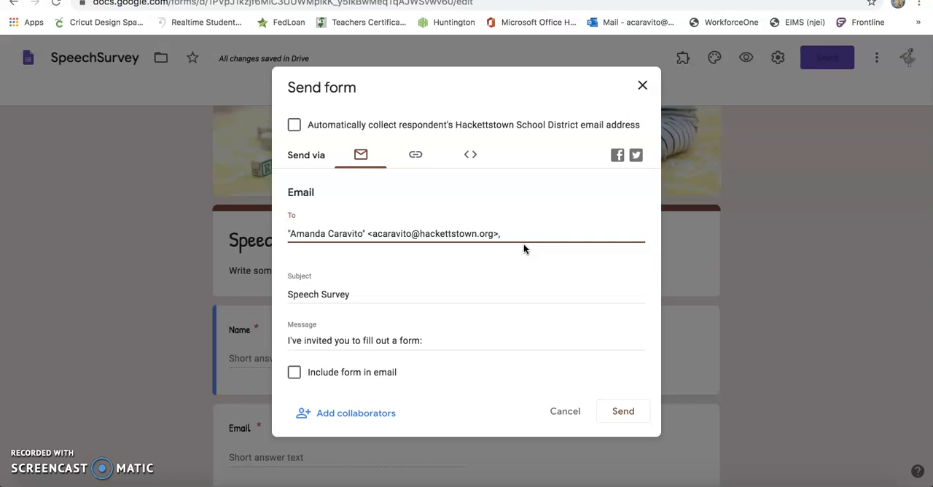
mouse_move(414, 154)
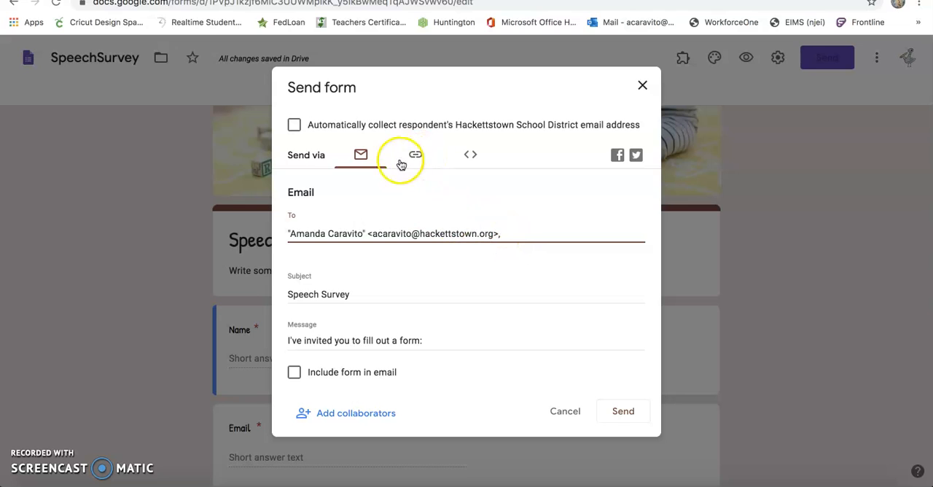
Step: Copy the form's respondent link, then return to the email tab
left_click(414, 154)
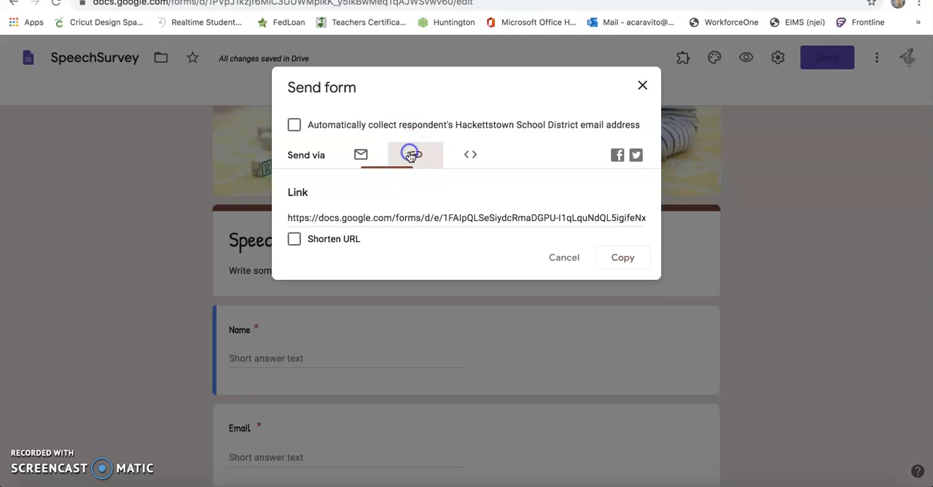
left_click(622, 257)
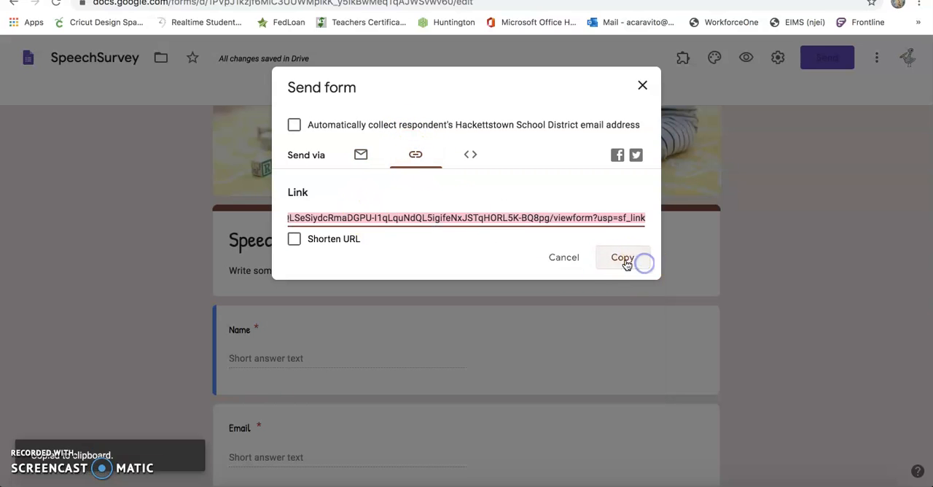
left_click(622, 258)
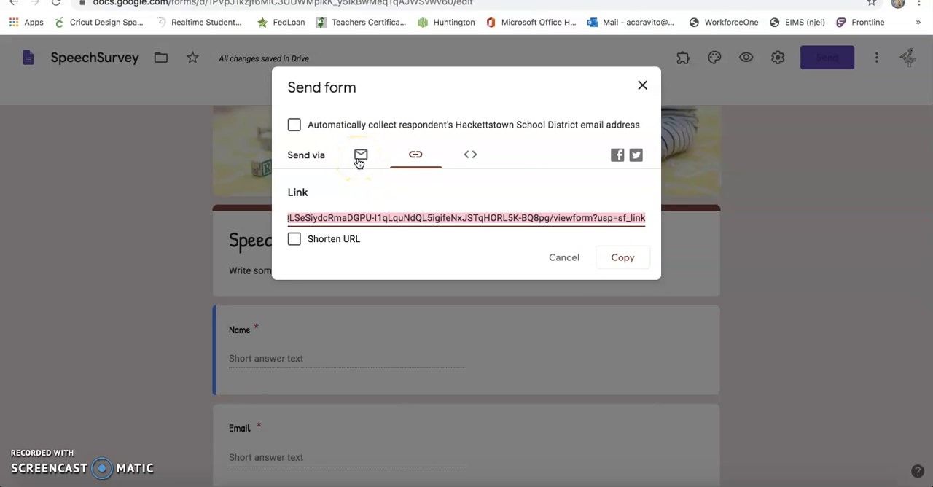
left_click(360, 154)
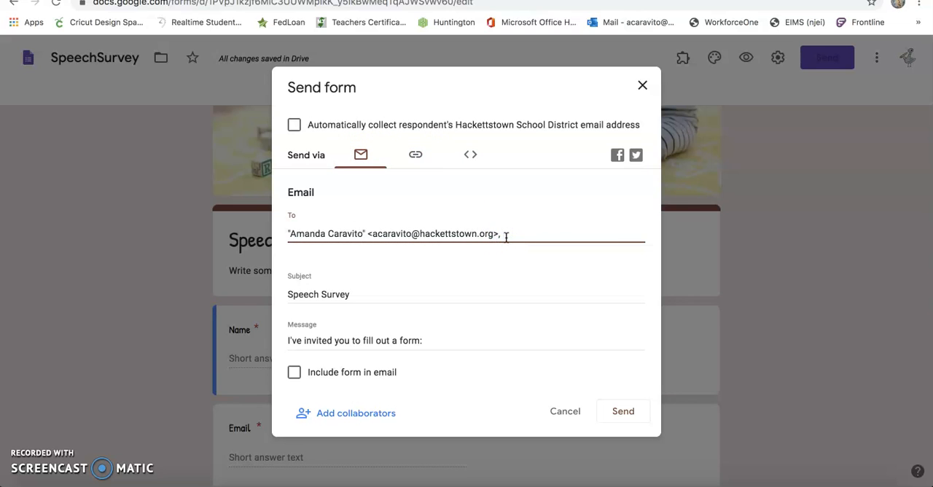
mouse_move(448, 233)
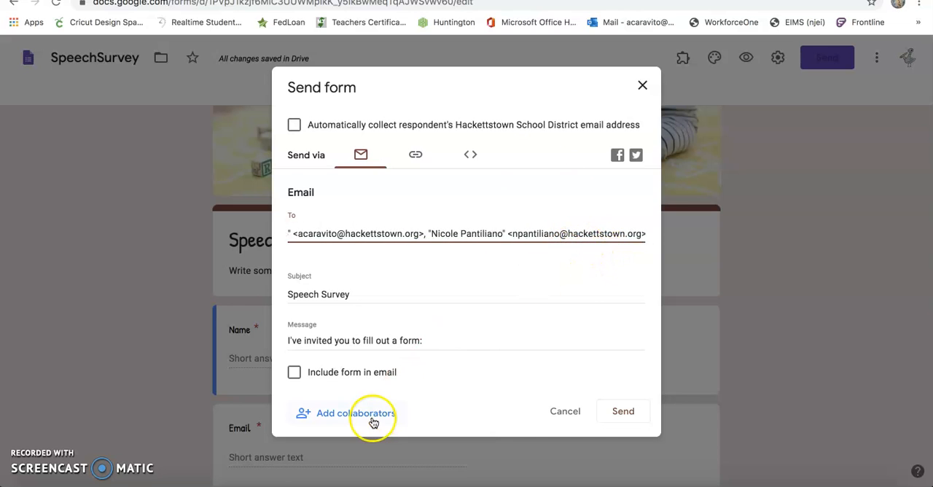
mouse_move(366, 423)
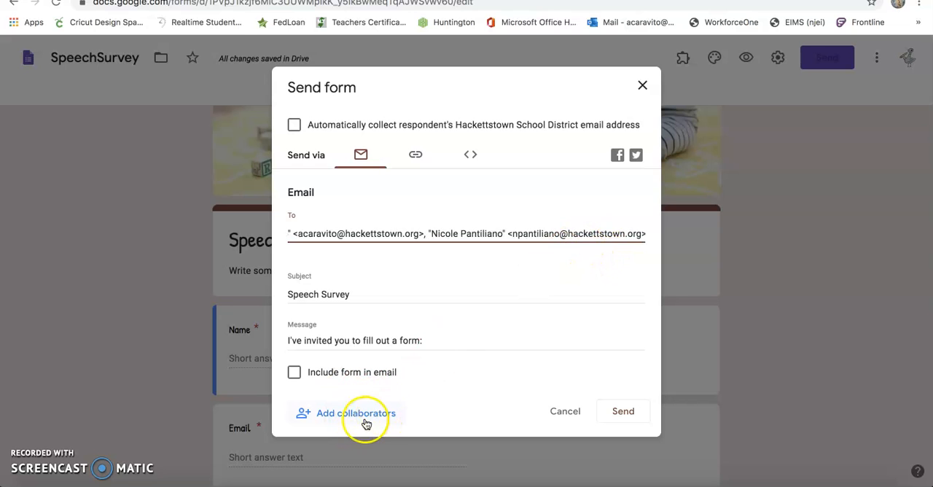
Step: Start inviting collaborator 'ac', then cancel and close sharing settings without adding anyone
left_click(356, 412)
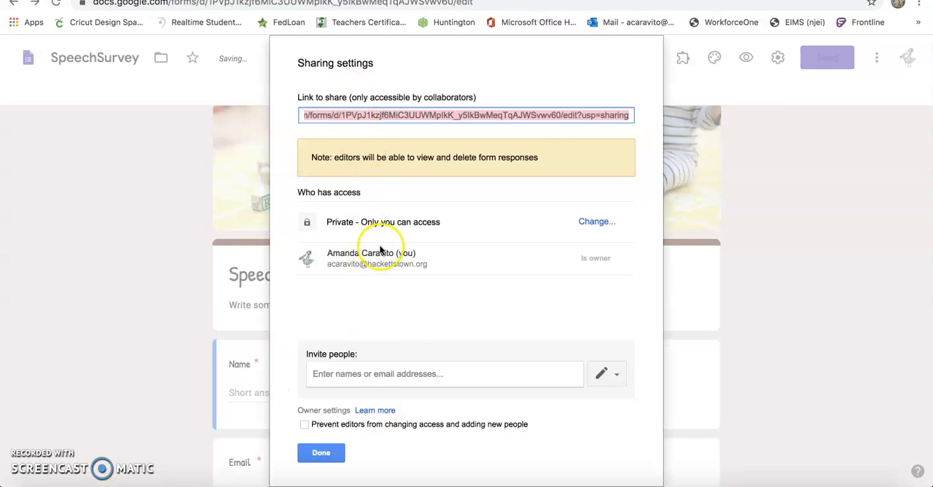
left_click(445, 373)
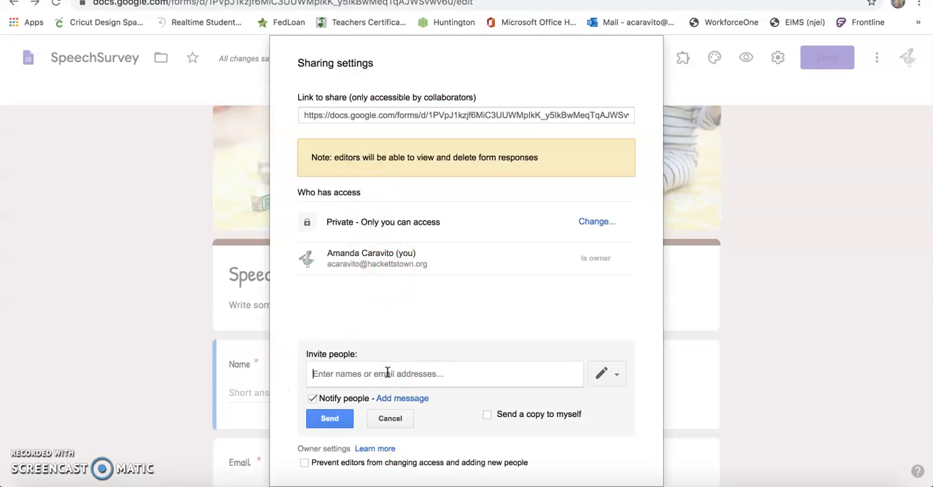
type("ac")
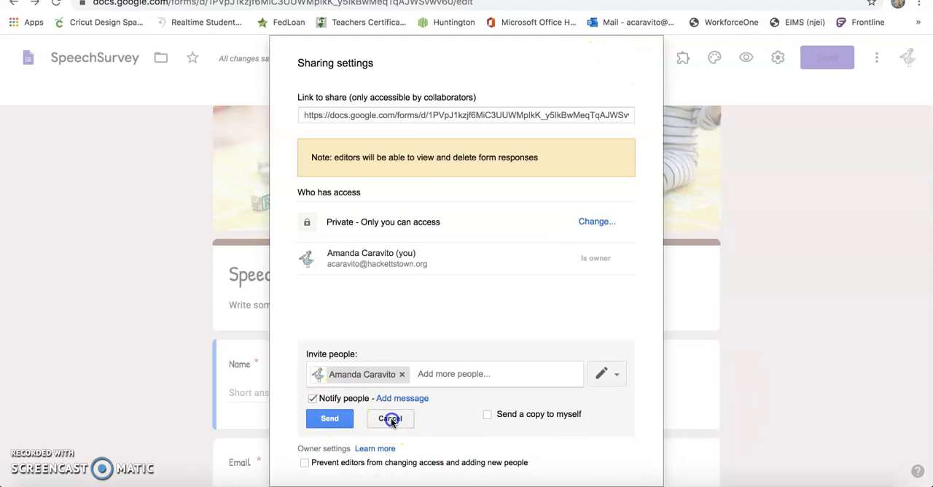
left_click(389, 418)
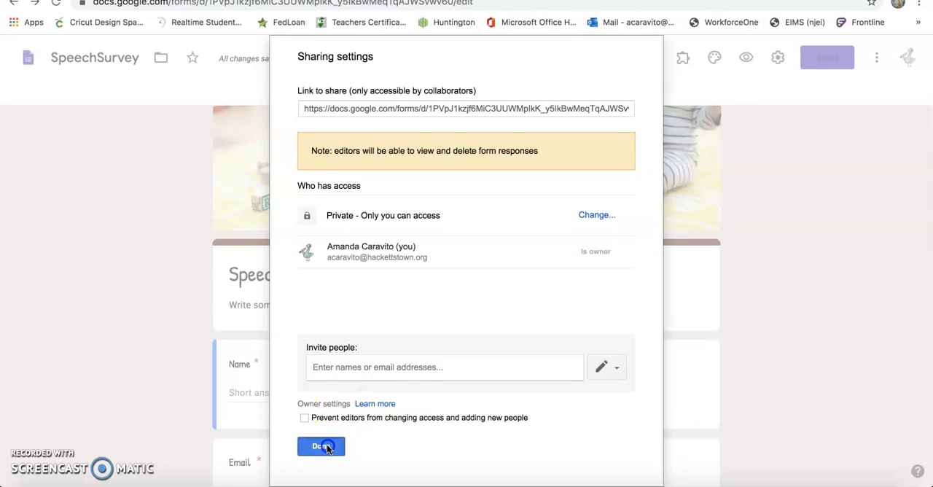
left_click(321, 446)
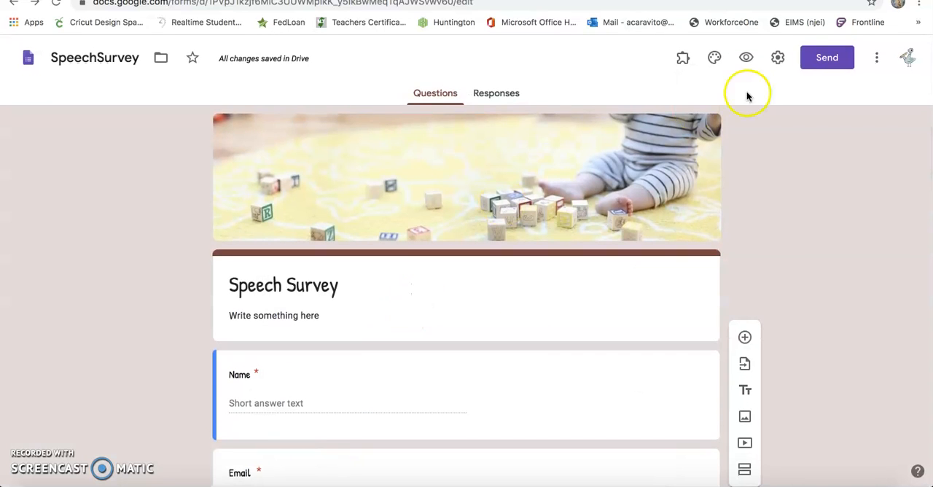
Step: Reopen the Send dialog, close it, and view the Responses tab showing 0 responses
left_click(826, 58)
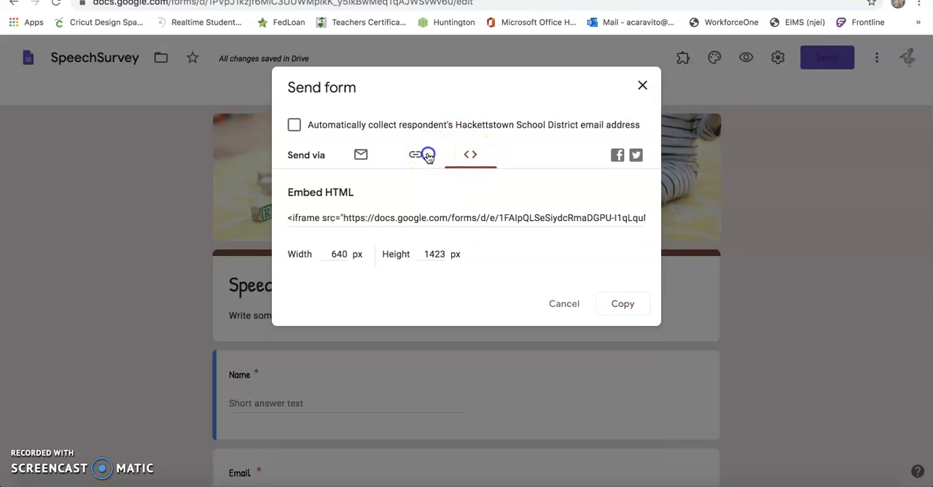
left_click(360, 154)
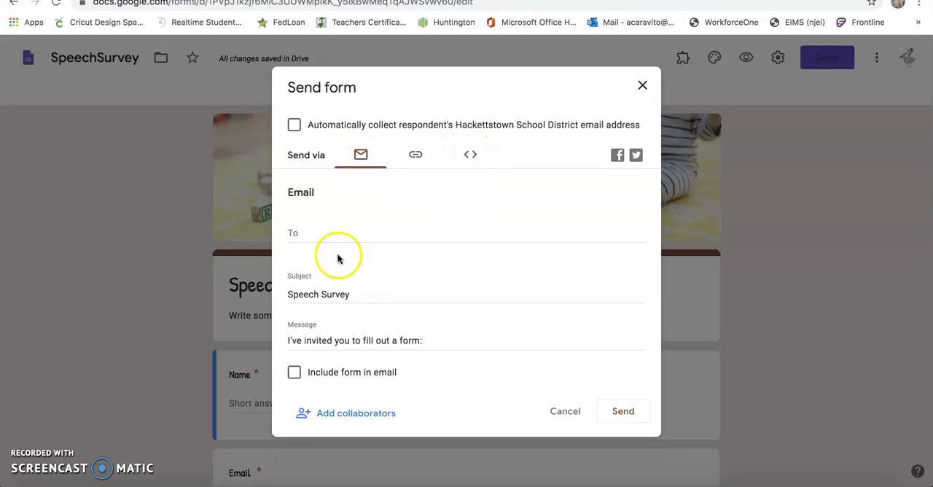
left_click(642, 85)
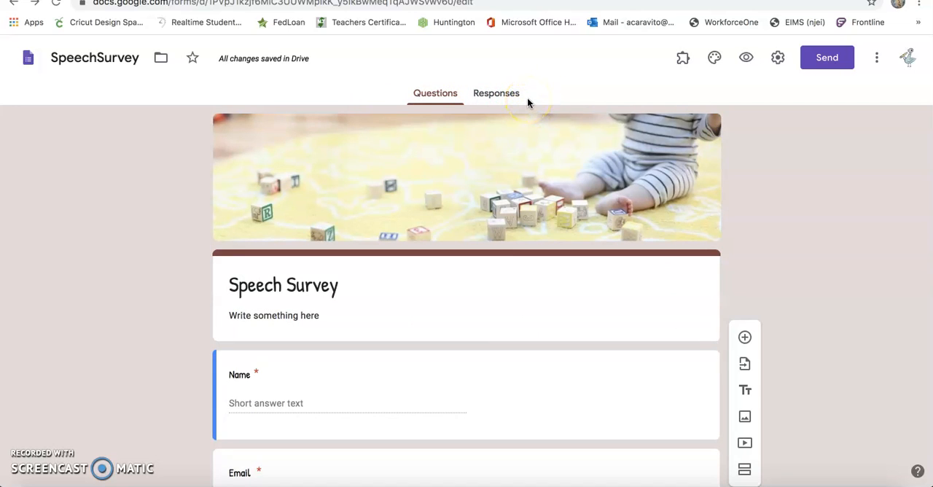
left_click(496, 93)
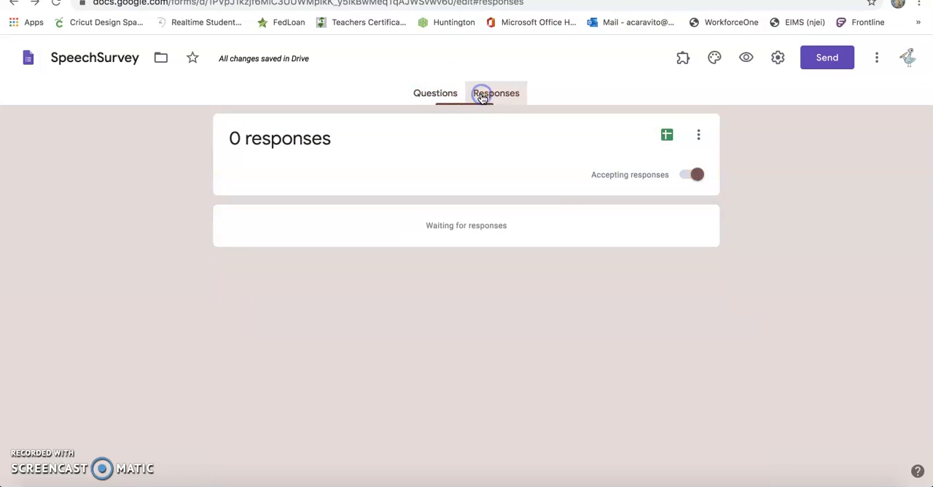
left_click(496, 93)
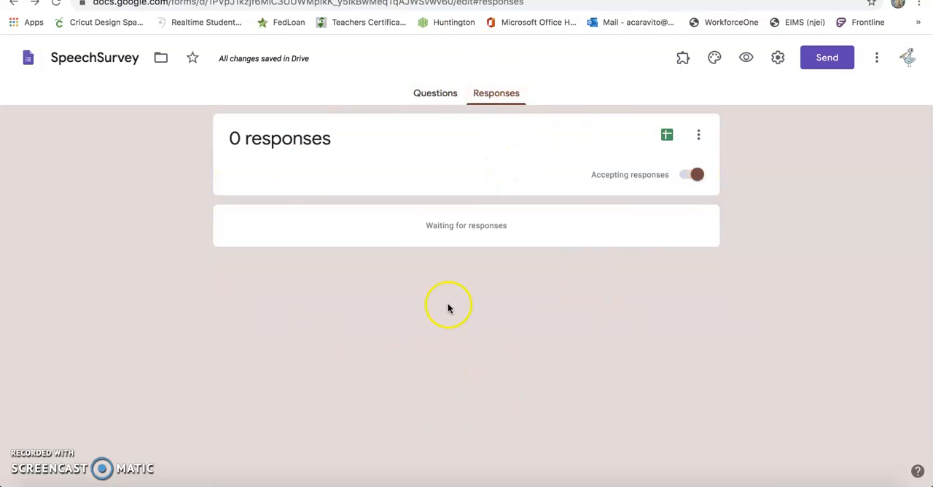
mouse_move(665, 134)
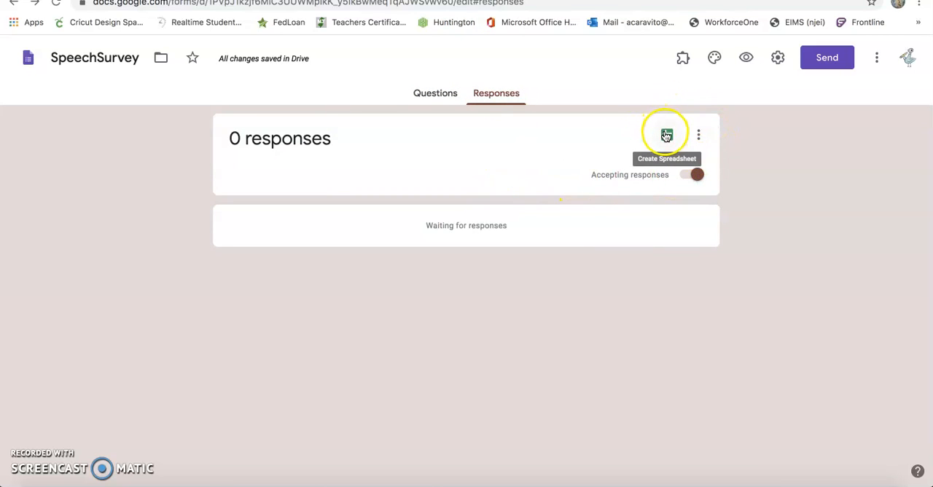
mouse_move(698, 134)
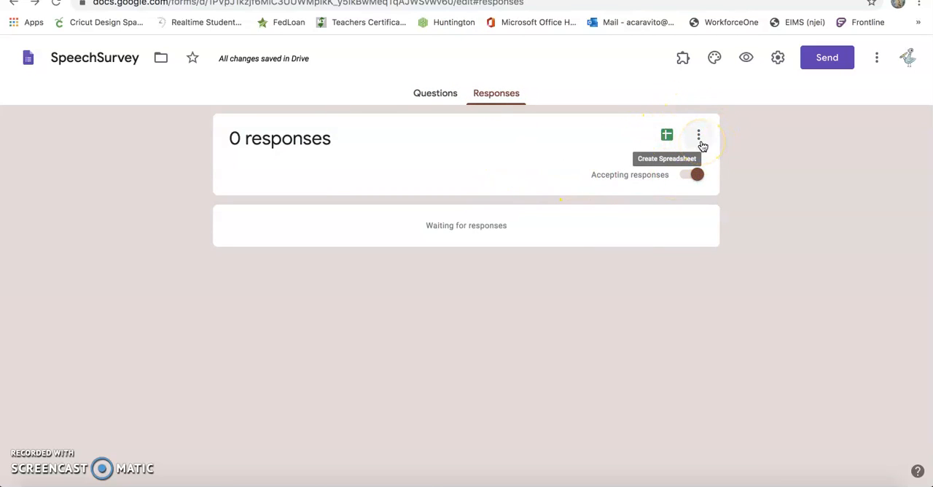
mouse_move(601, 233)
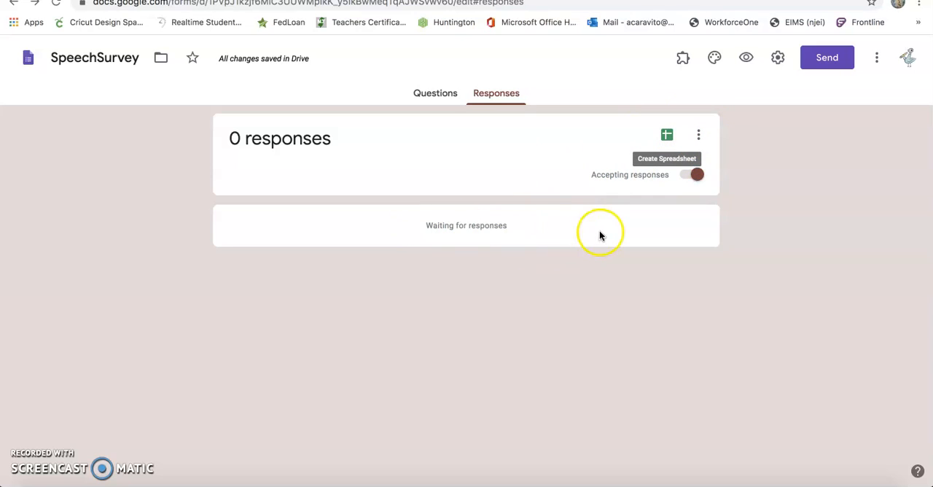
mouse_move(295, 203)
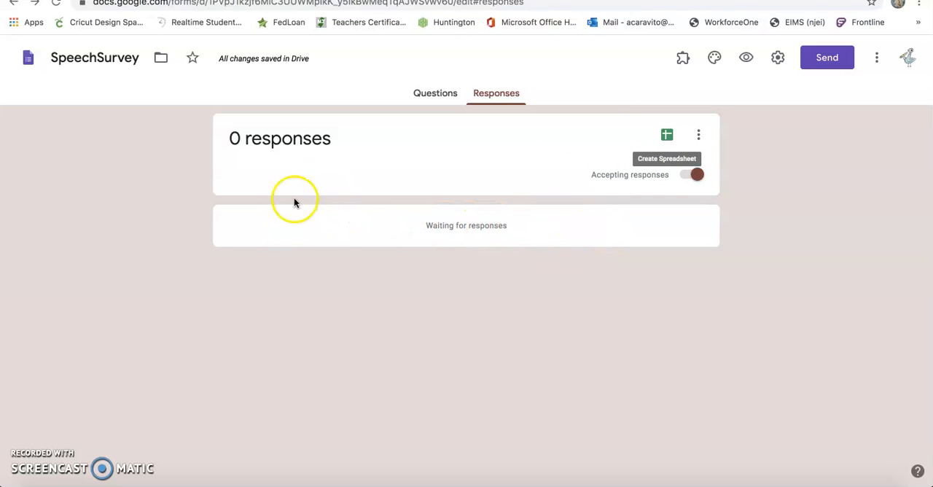
mouse_move(279, 234)
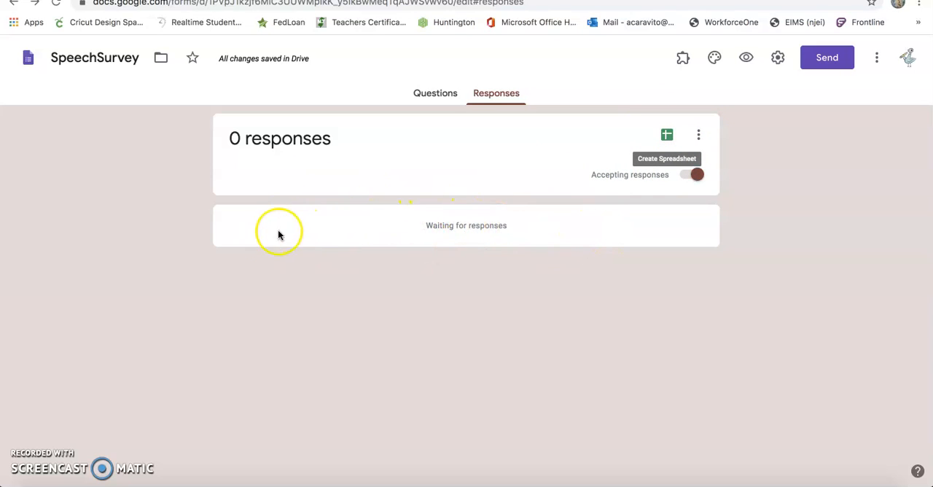
mouse_move(676, 225)
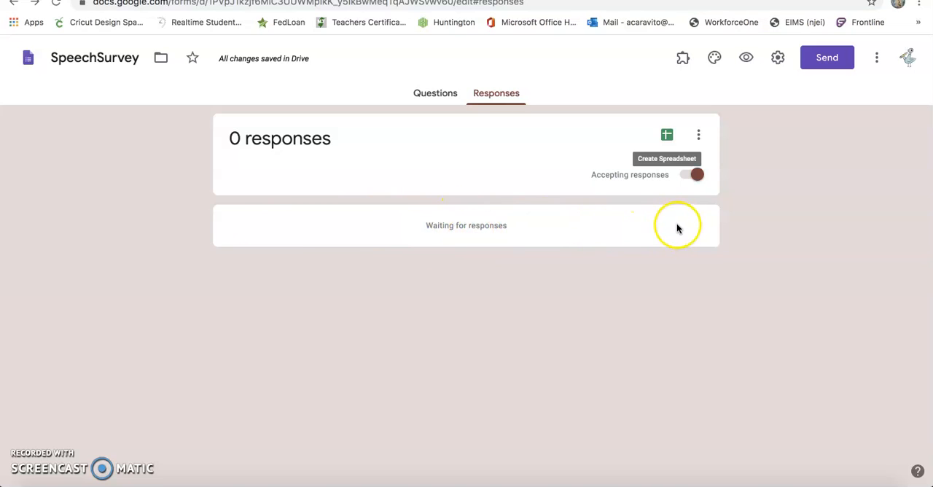
mouse_move(685, 246)
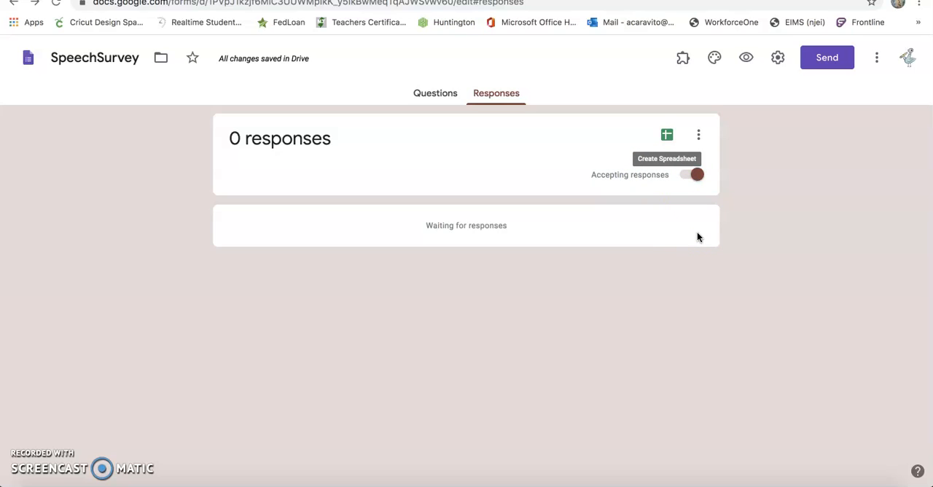
mouse_move(503, 260)
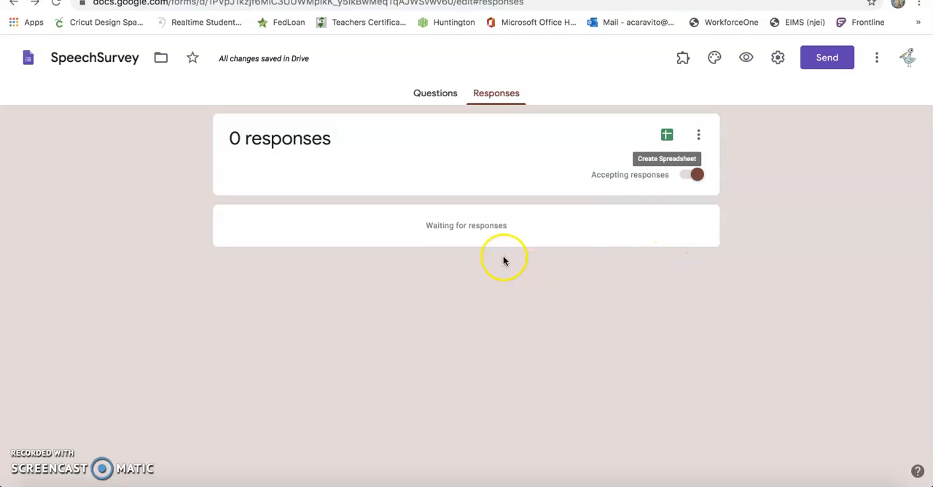